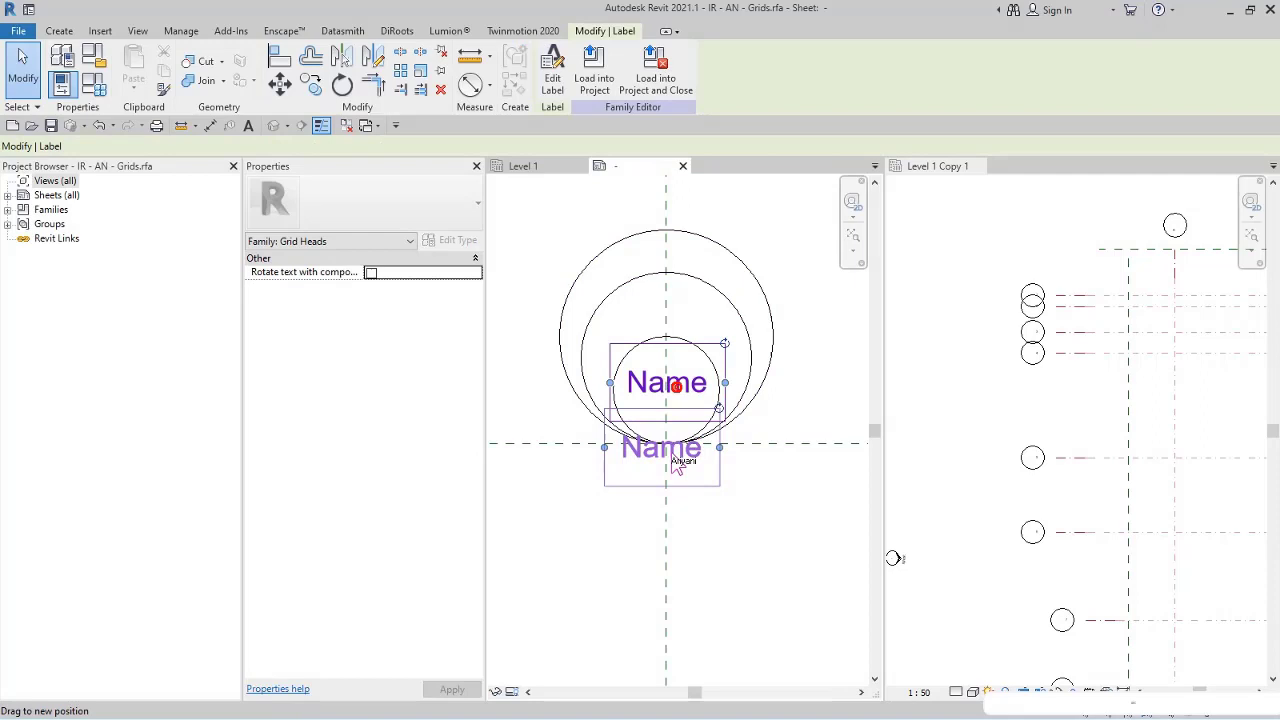
Edit the nested GenericAnnotationsGridHead family and align its circles to the horizontal and vertical reference planes.
left_click(710, 358)
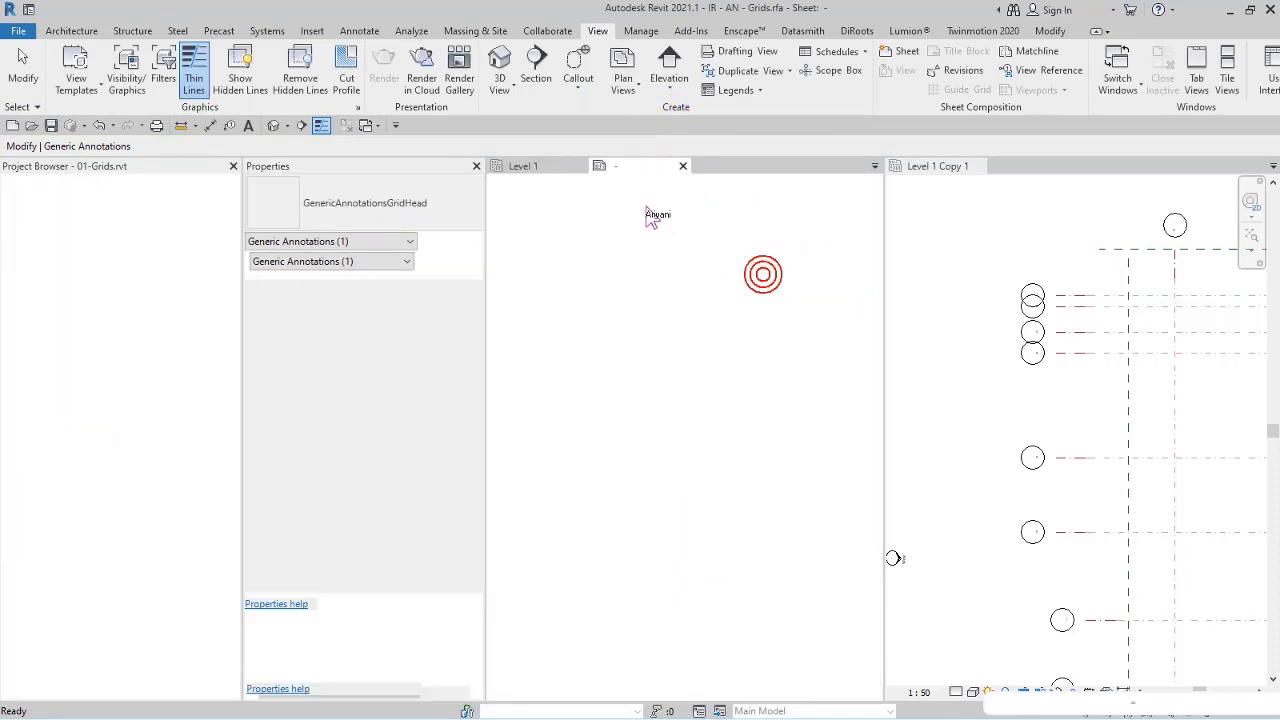
double_click(764, 274)
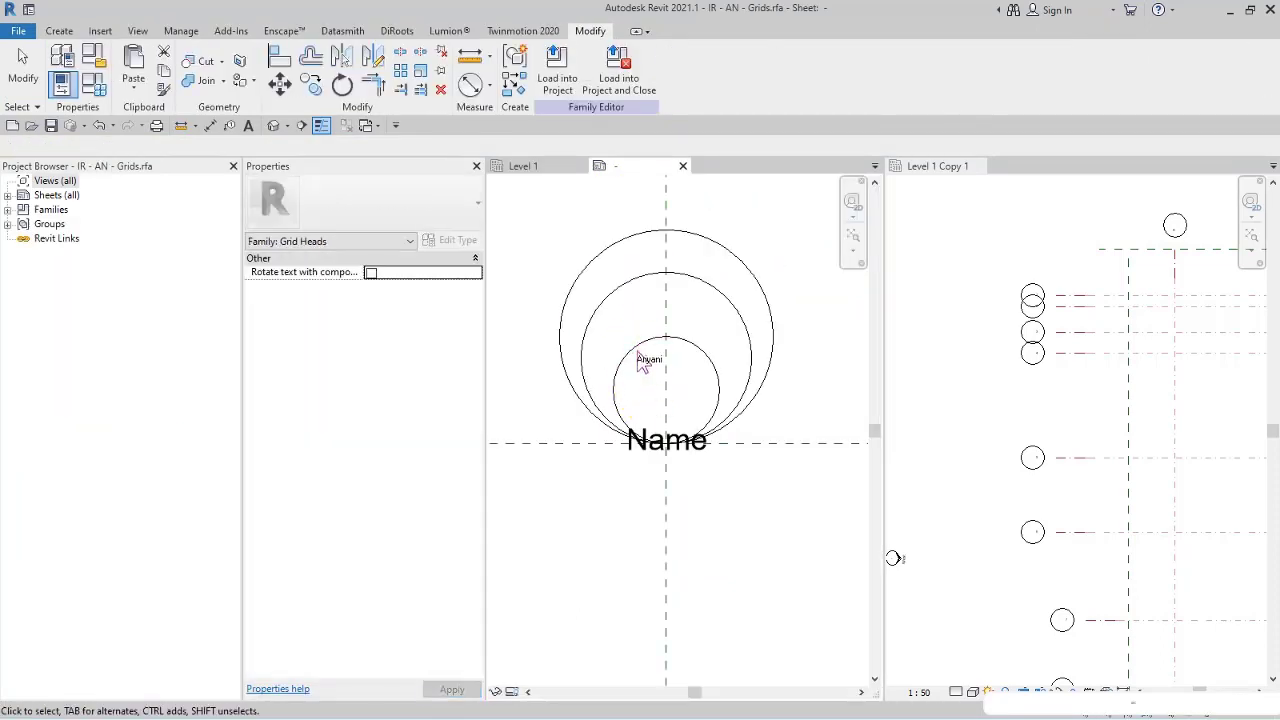
left_click(648, 360)
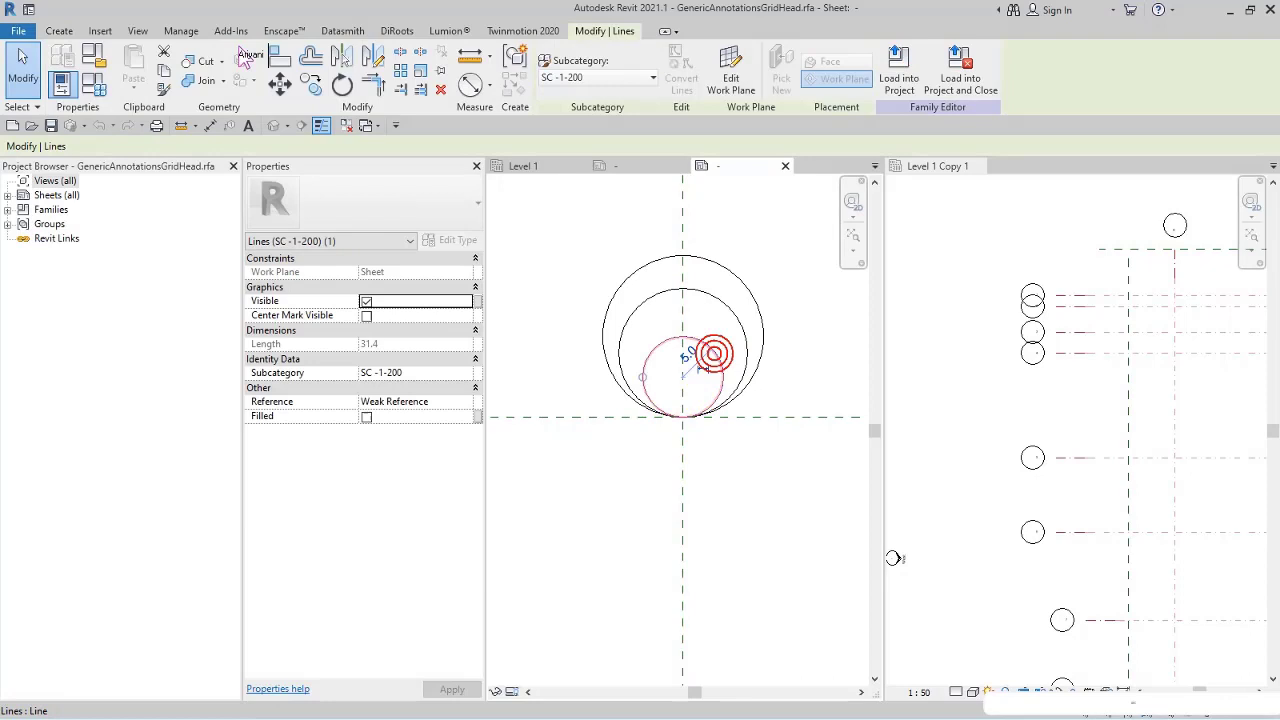
left_click(368, 316)
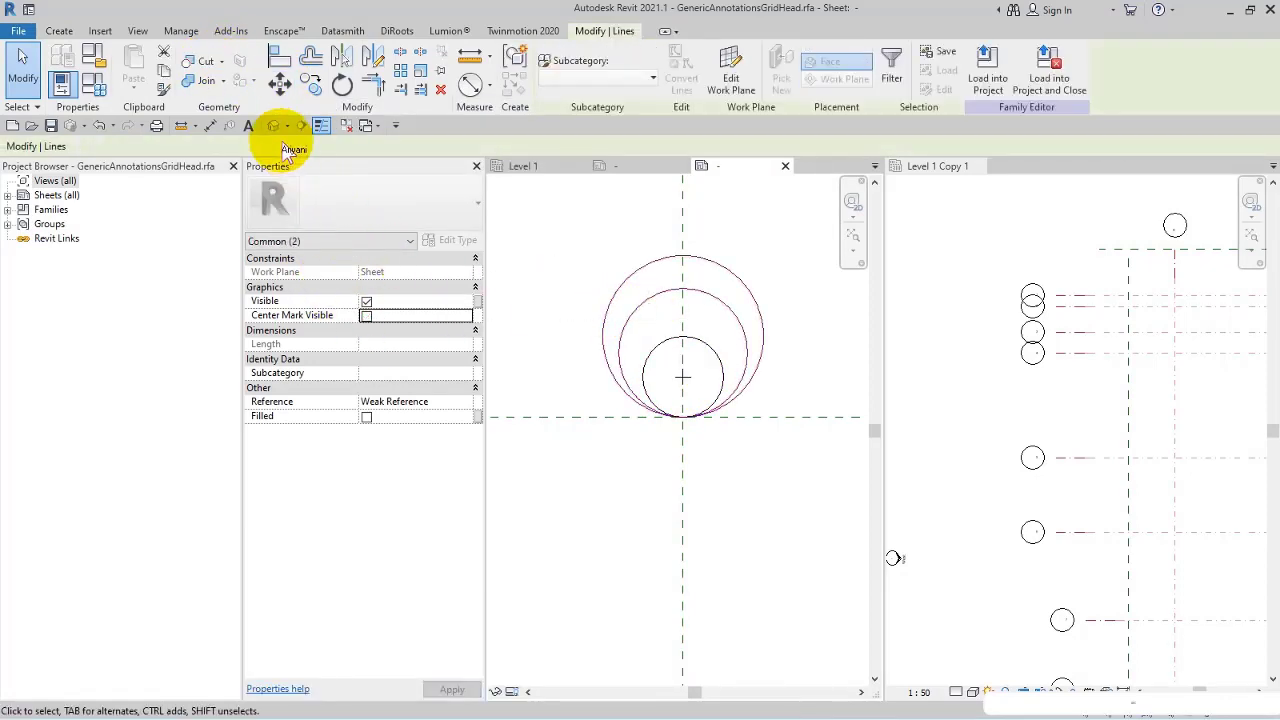
left_click(368, 316)
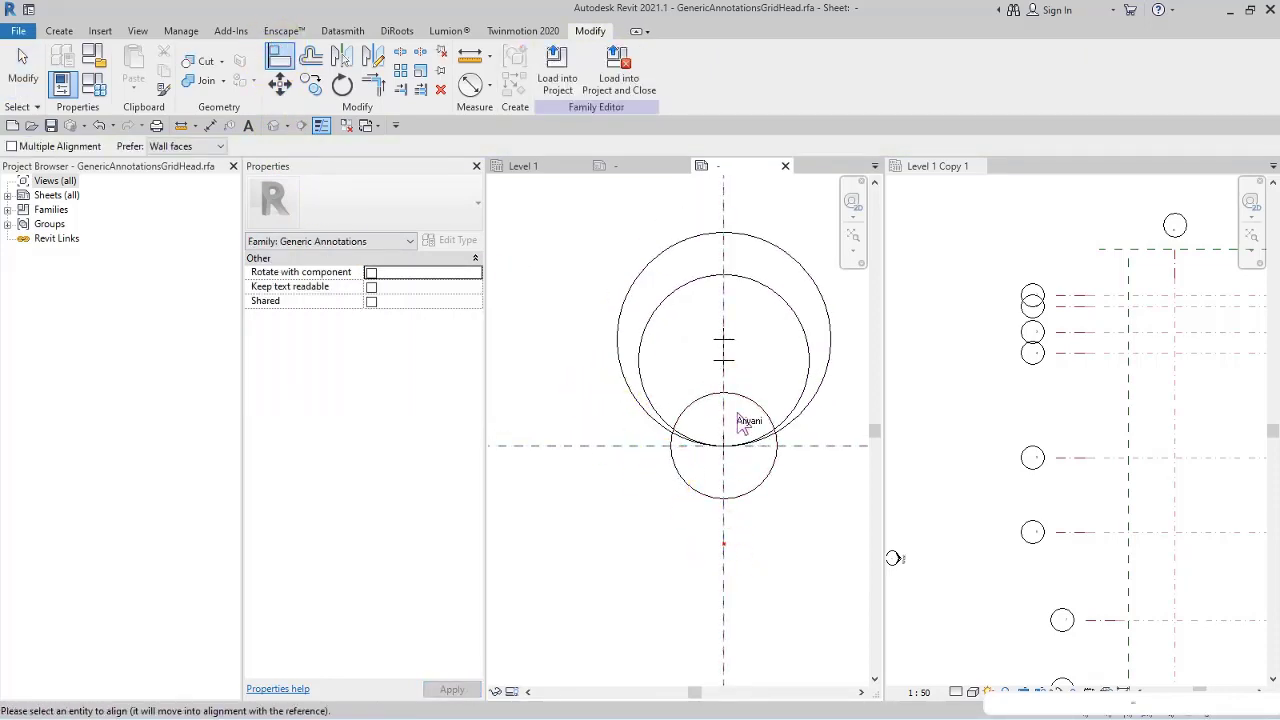
mouse_move(660, 440)
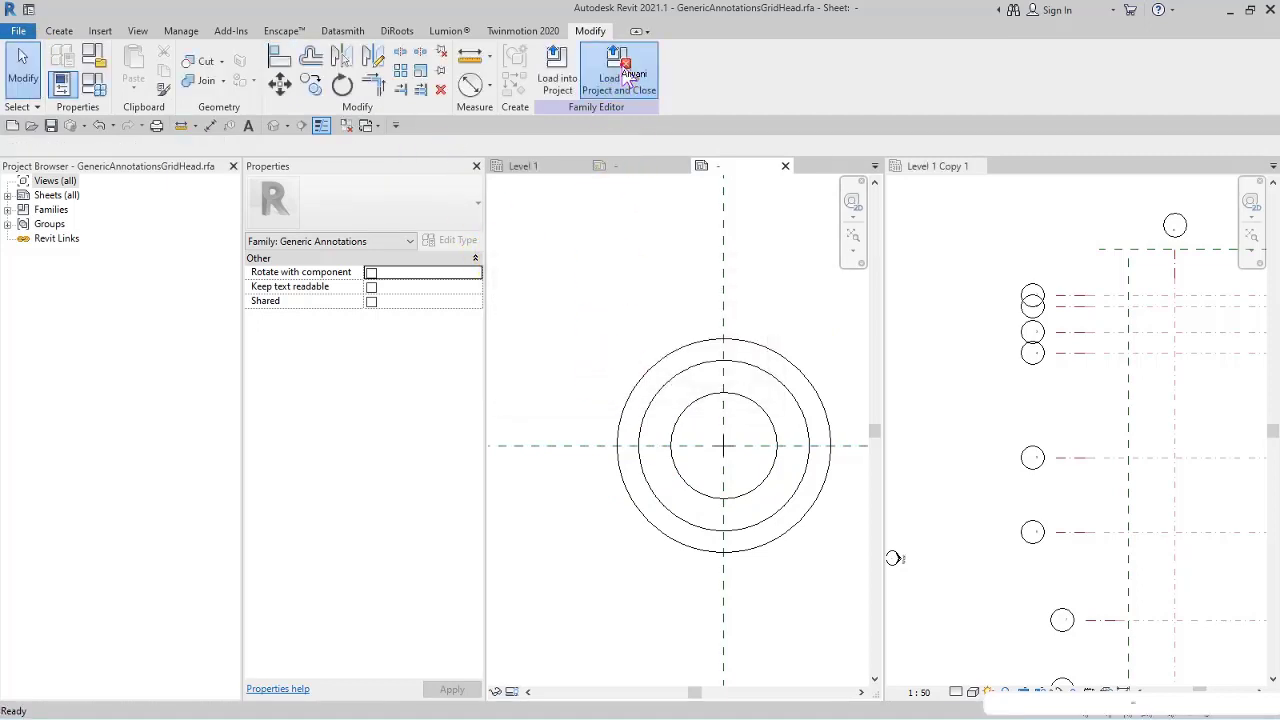
Load the grid head into Grids.rfa, overwriting the existing version.
left_click(618, 72)
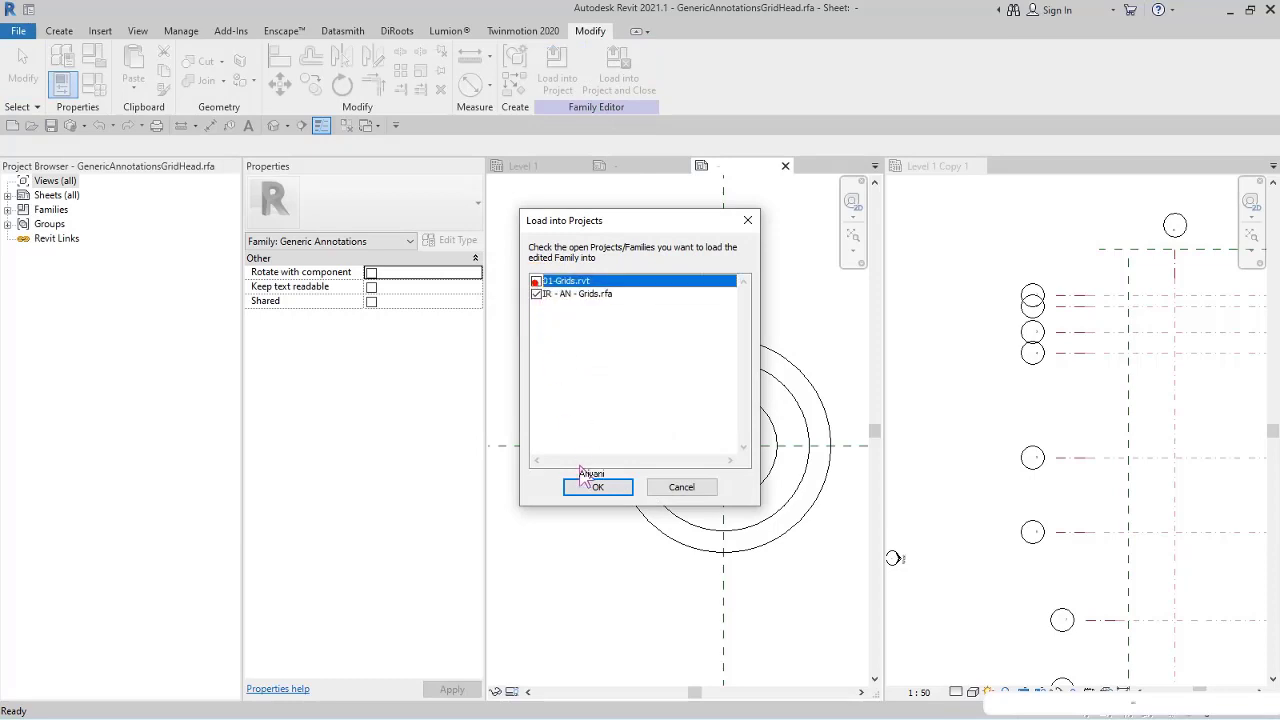
left_click(598, 488)
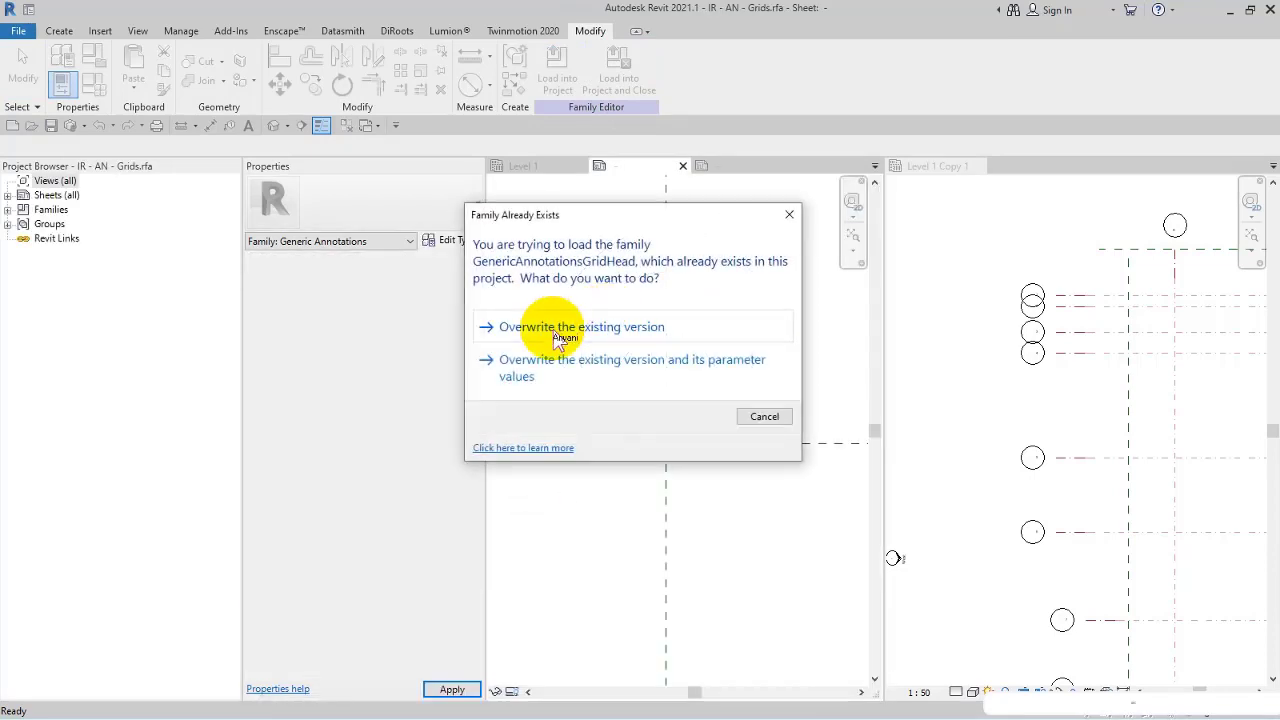
left_click(580, 328)
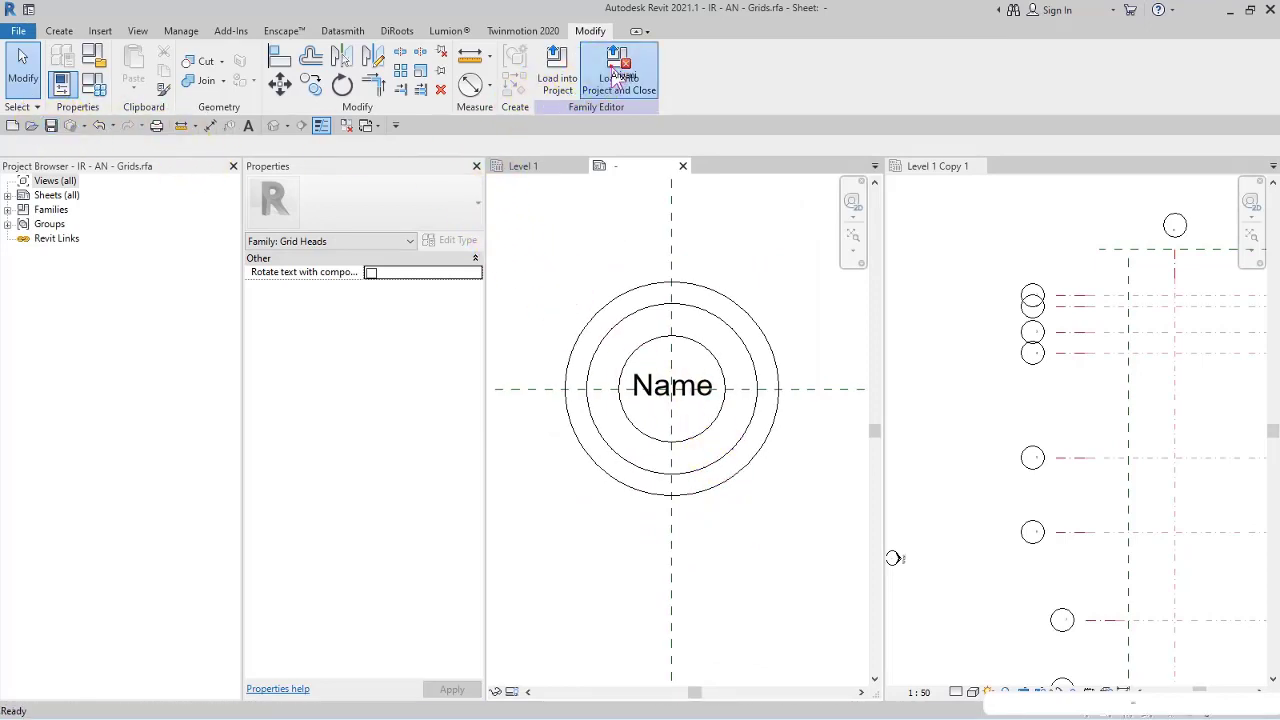
Load the grid family into the project and compare Level 1 at 1:25 and 1:100 view scale.
left_click(618, 76)
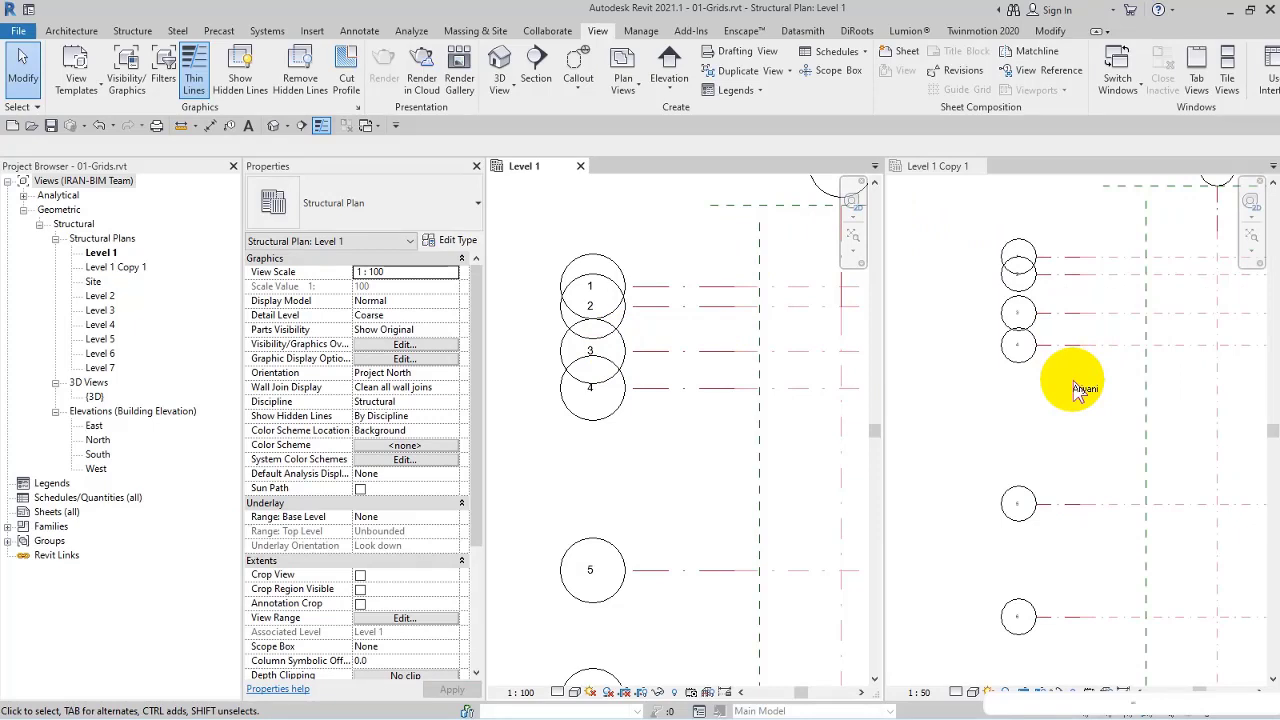
mouse_move(1072, 264)
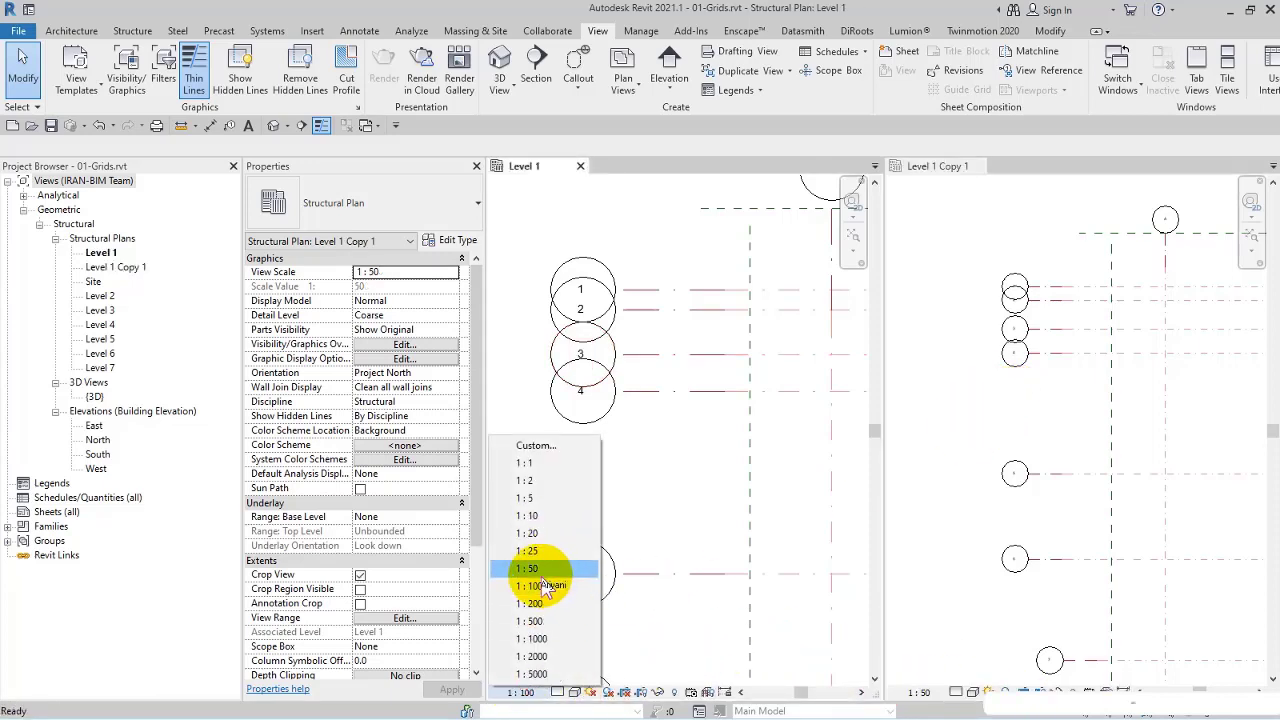
left_click(526, 552)
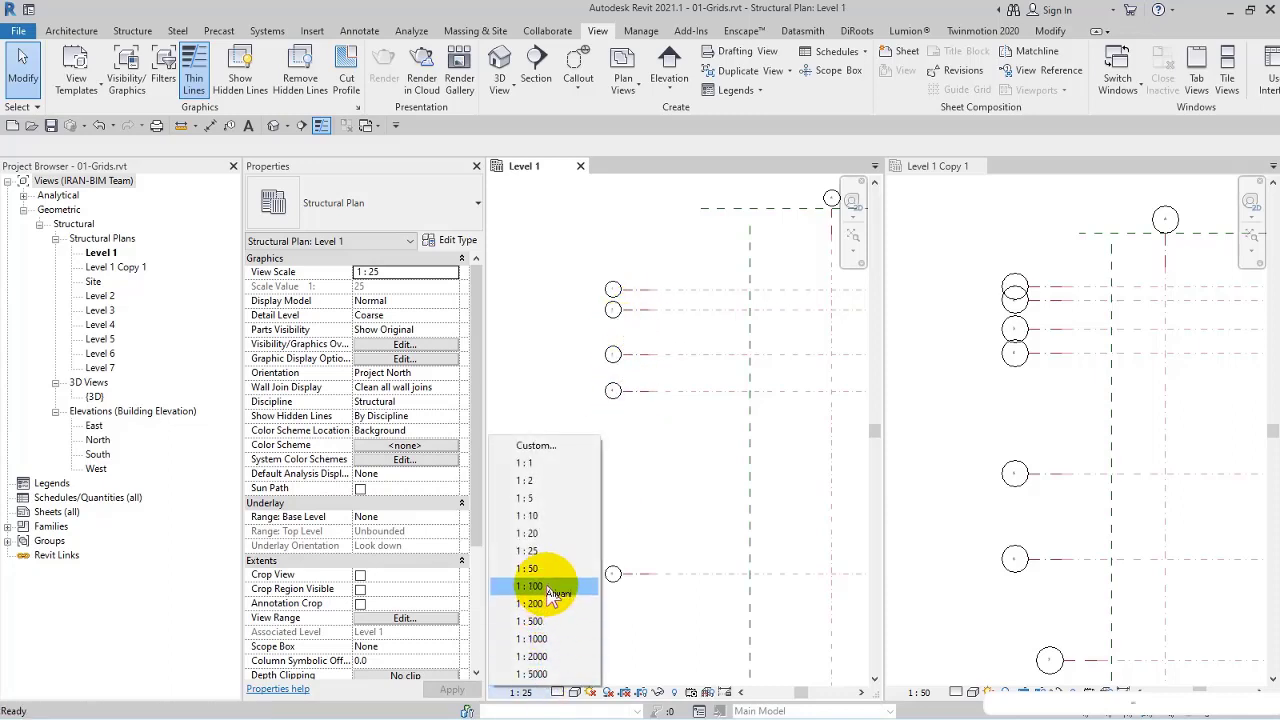
left_click(530, 586)
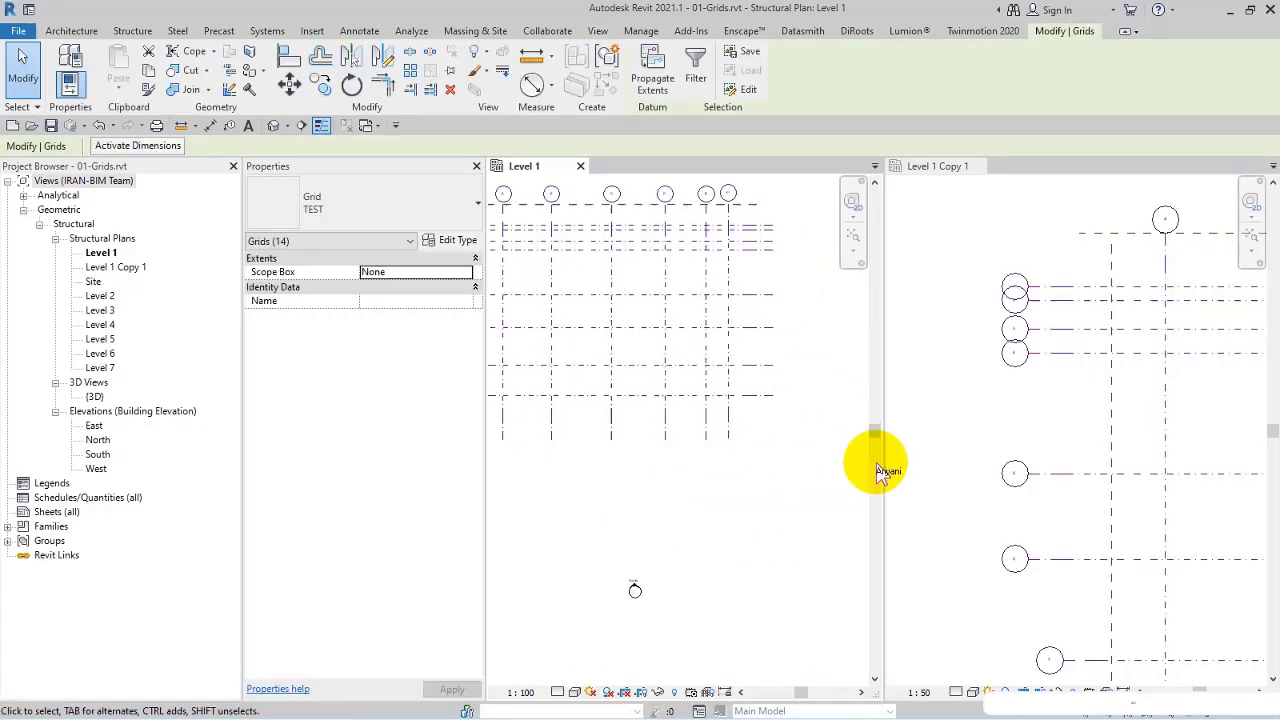
Close the Level 1 Copy 1 view and review the red grid heads in Level 1.
left_click(360, 200)
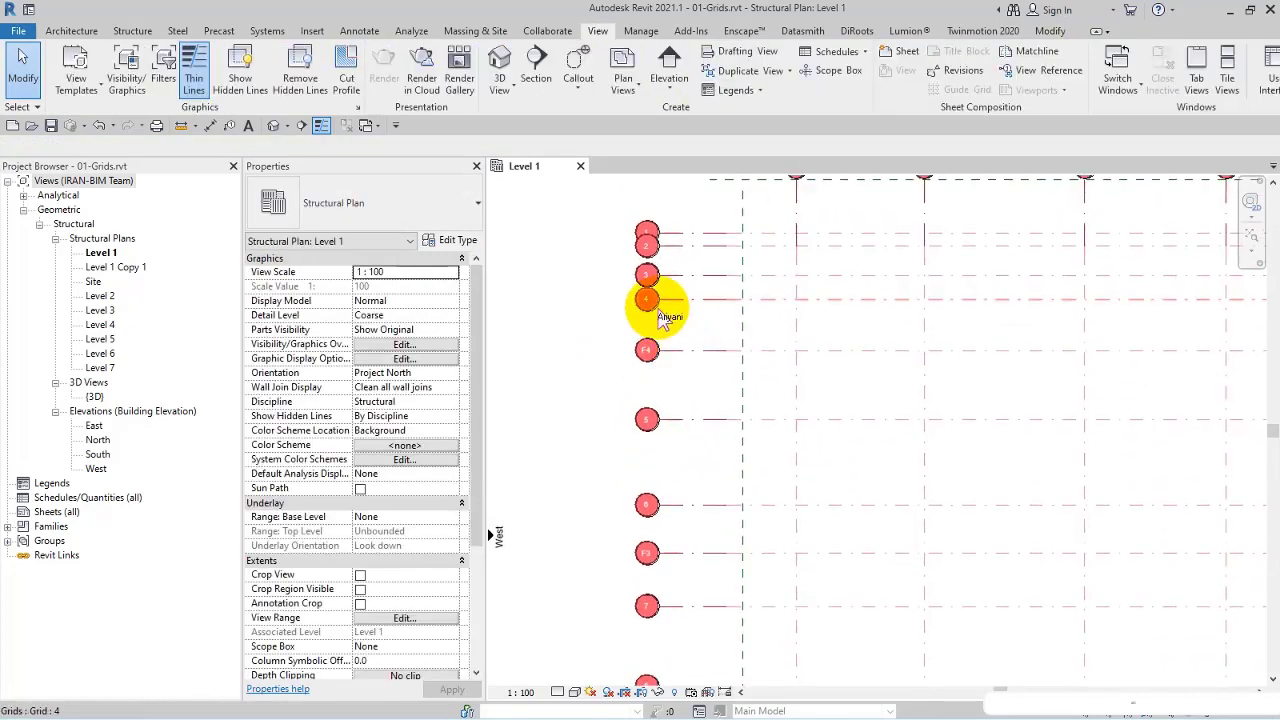
left_click(648, 300)
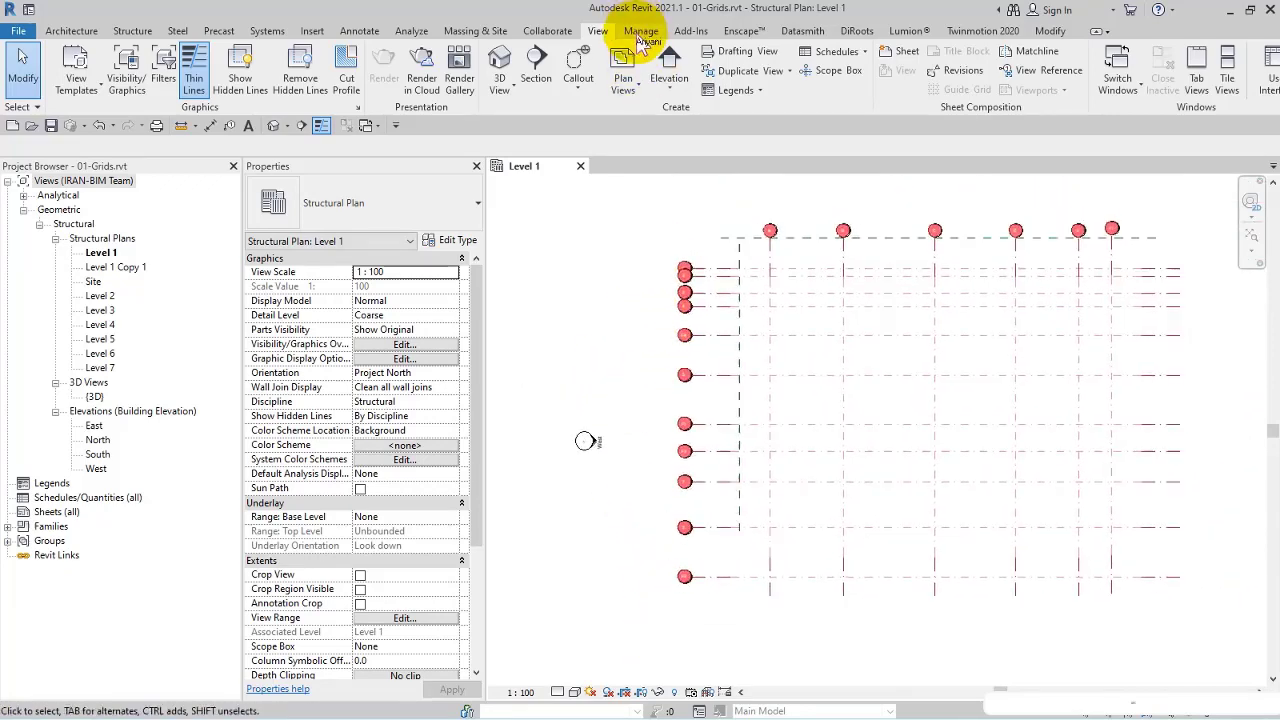
Launch Dynamo from the Manage tab, start a new graph and move its window left of the plan.
left_click(640, 30)
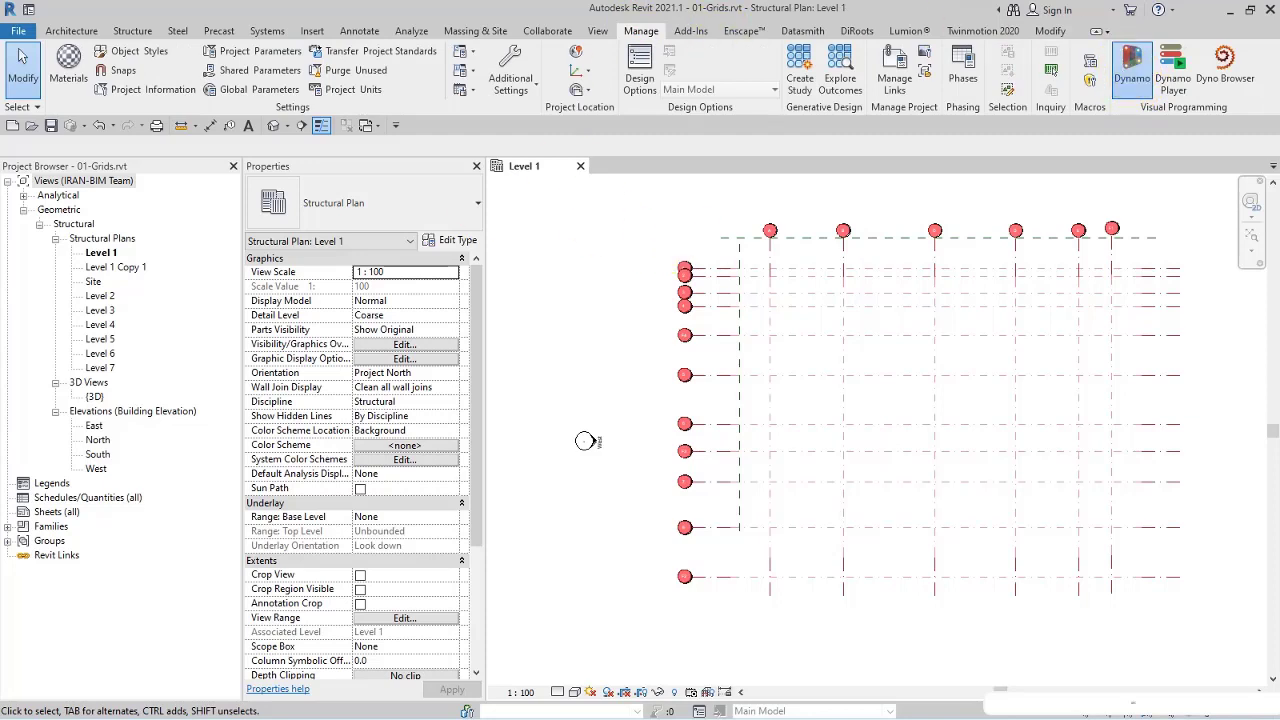
left_click(1132, 62)
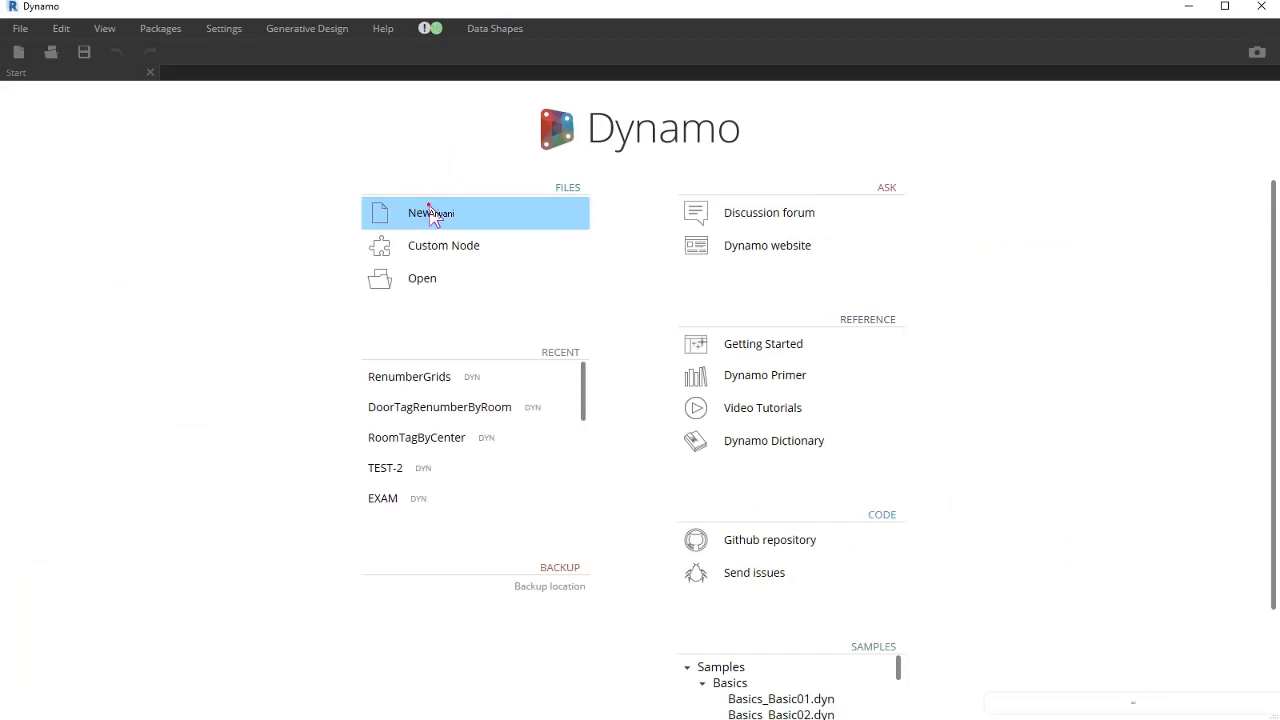
left_click(430, 212)
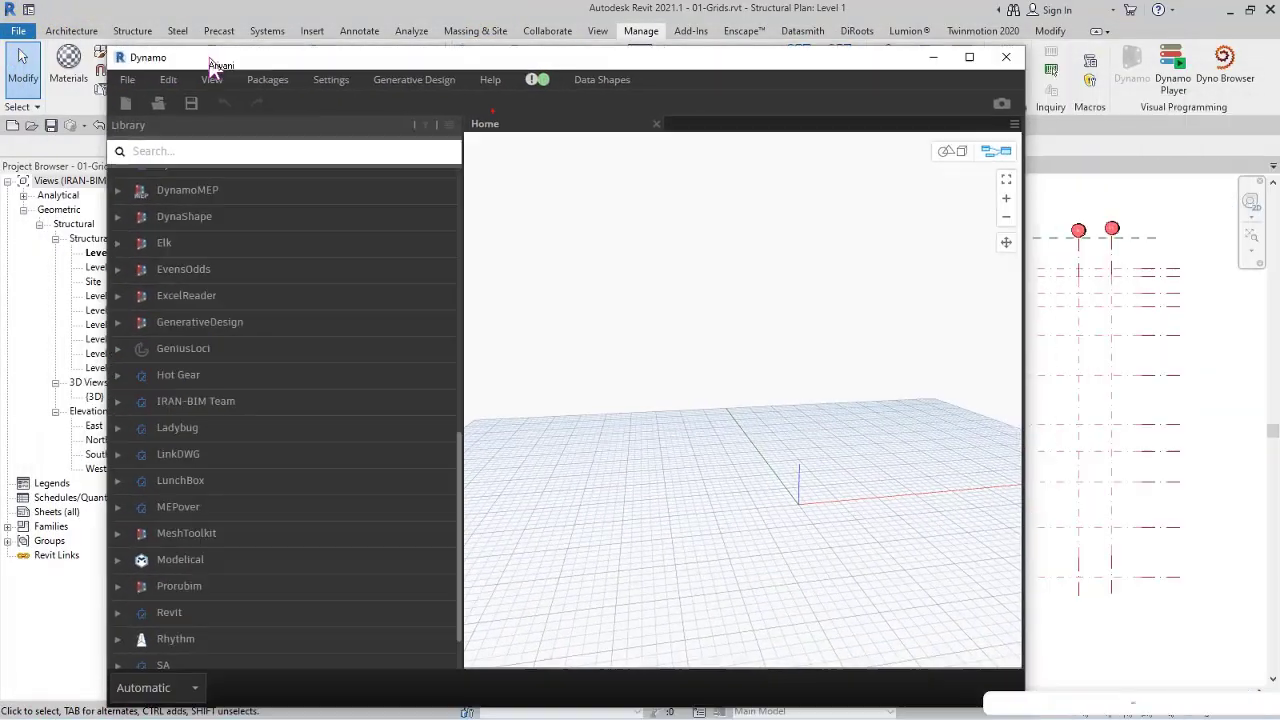
left_click_drag(180, 56, 290, 48)
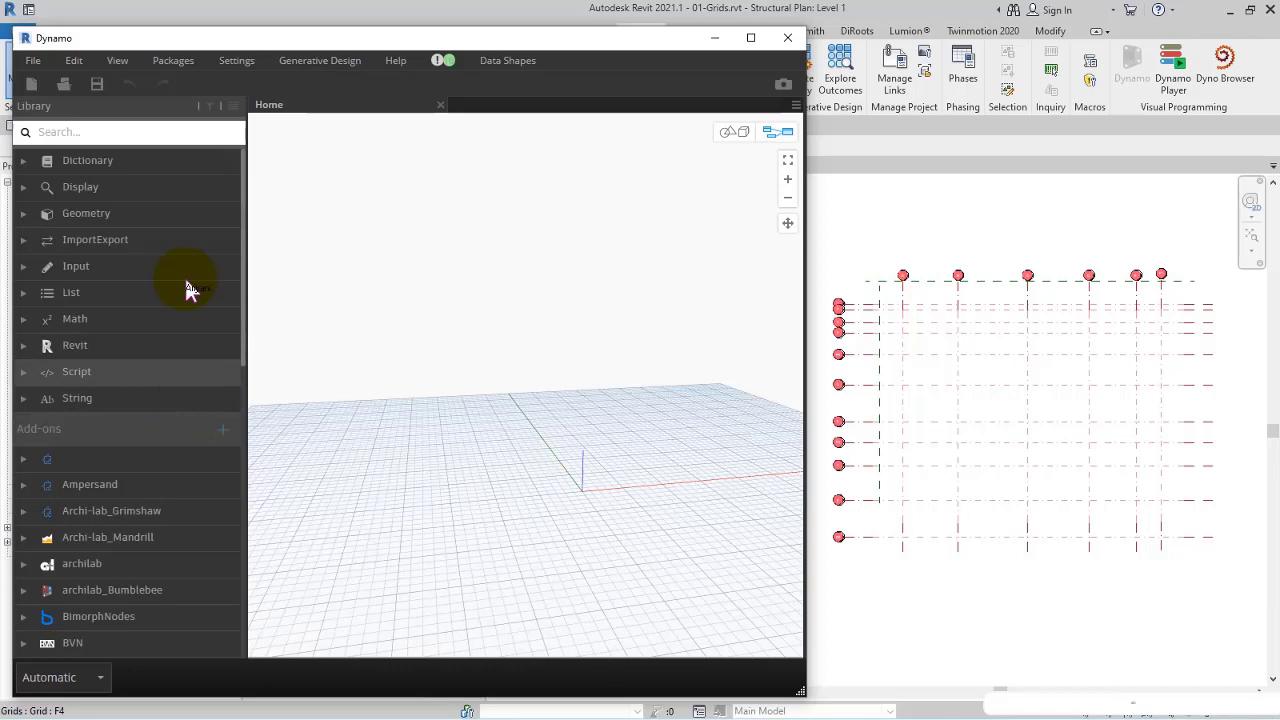
mouse_move(160, 90)
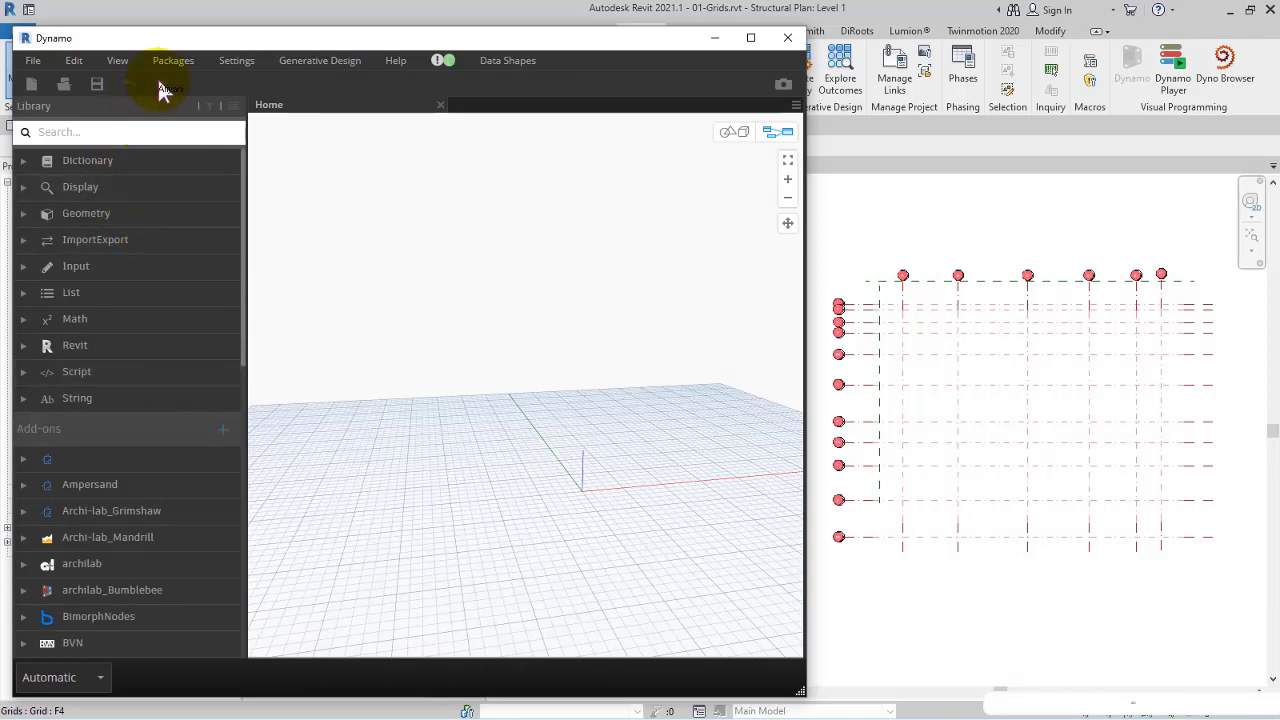
Search online packages for 'prorub', review Prorubim Grids Renumbering, then close the search.
left_click(172, 60)
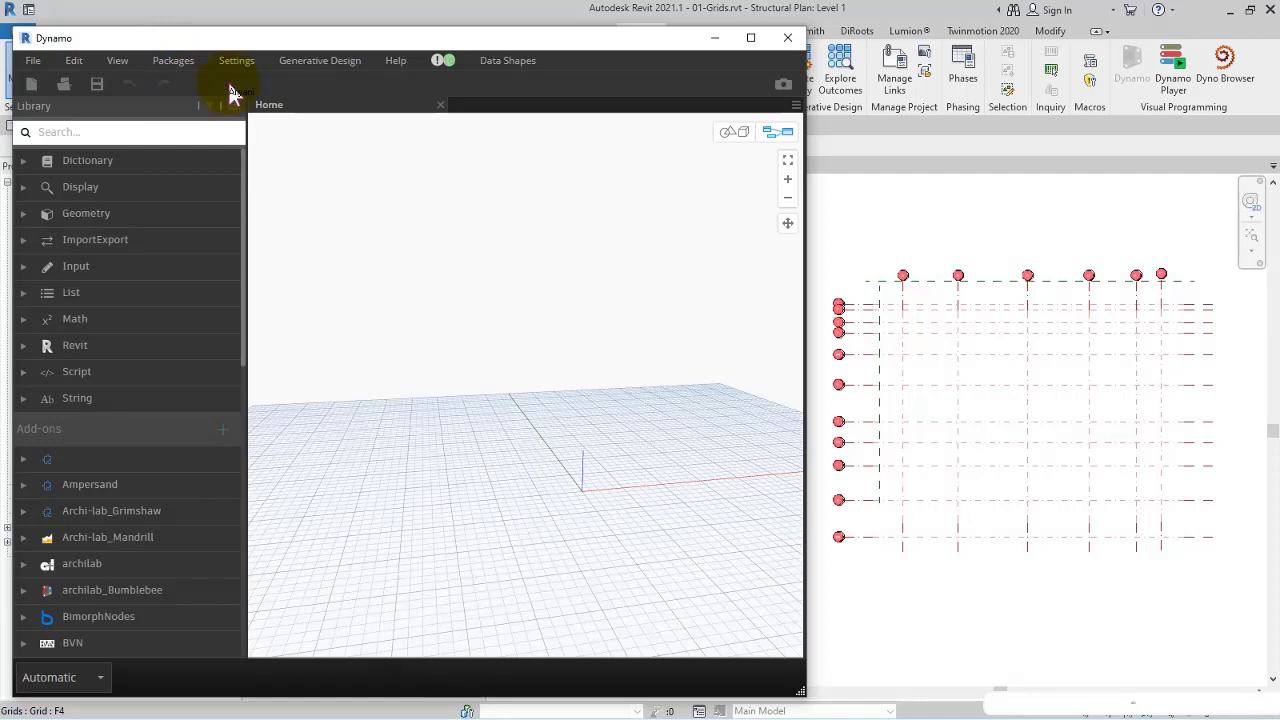
left_click(172, 60)
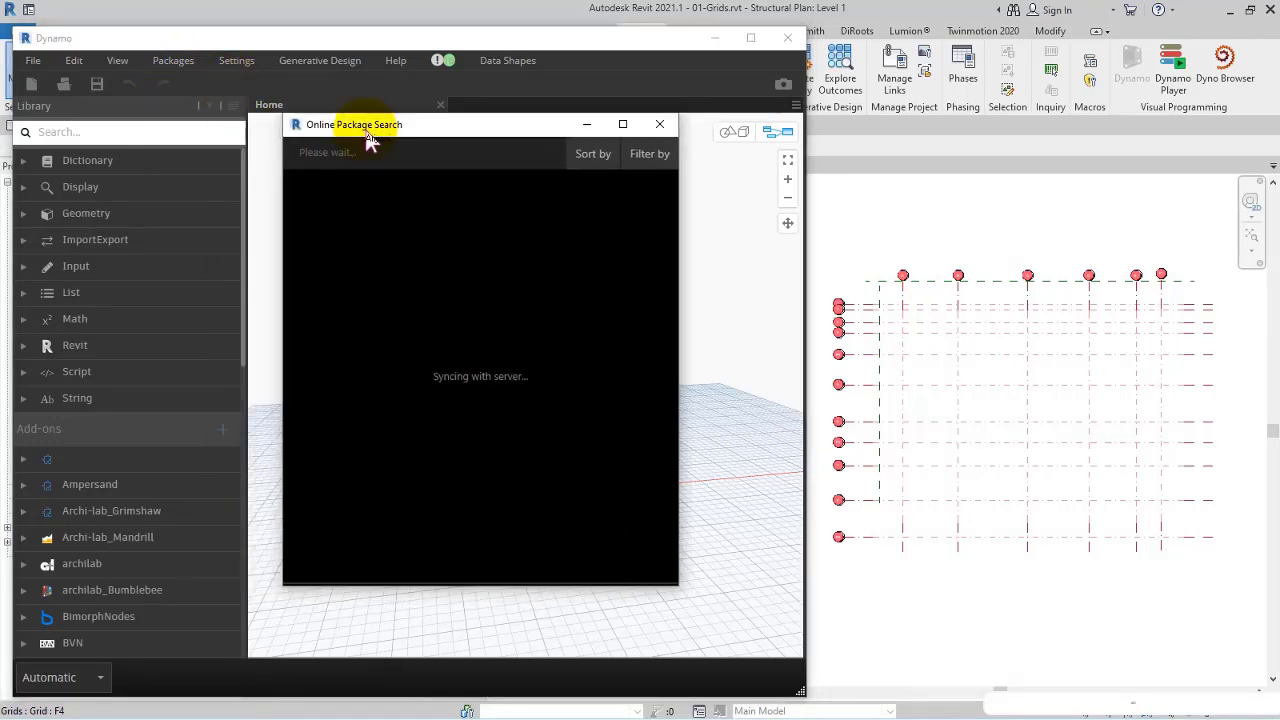
mouse_move(452, 176)
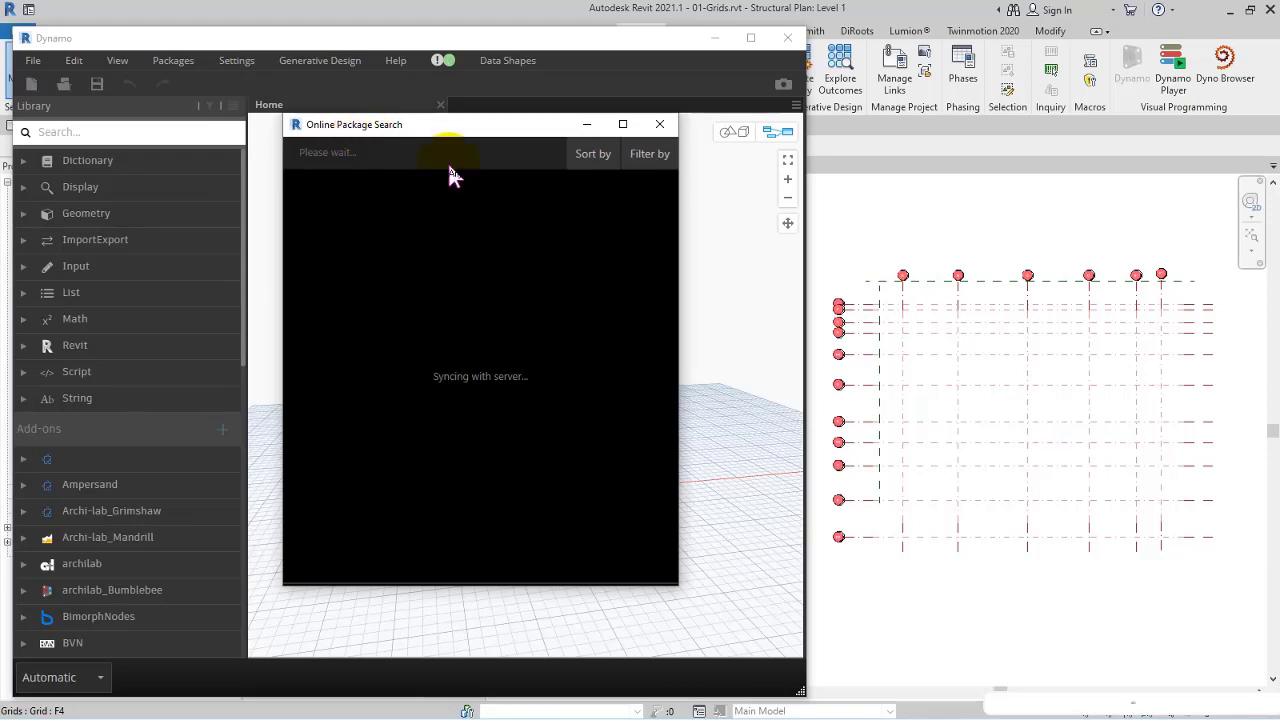
mouse_move(1028, 284)
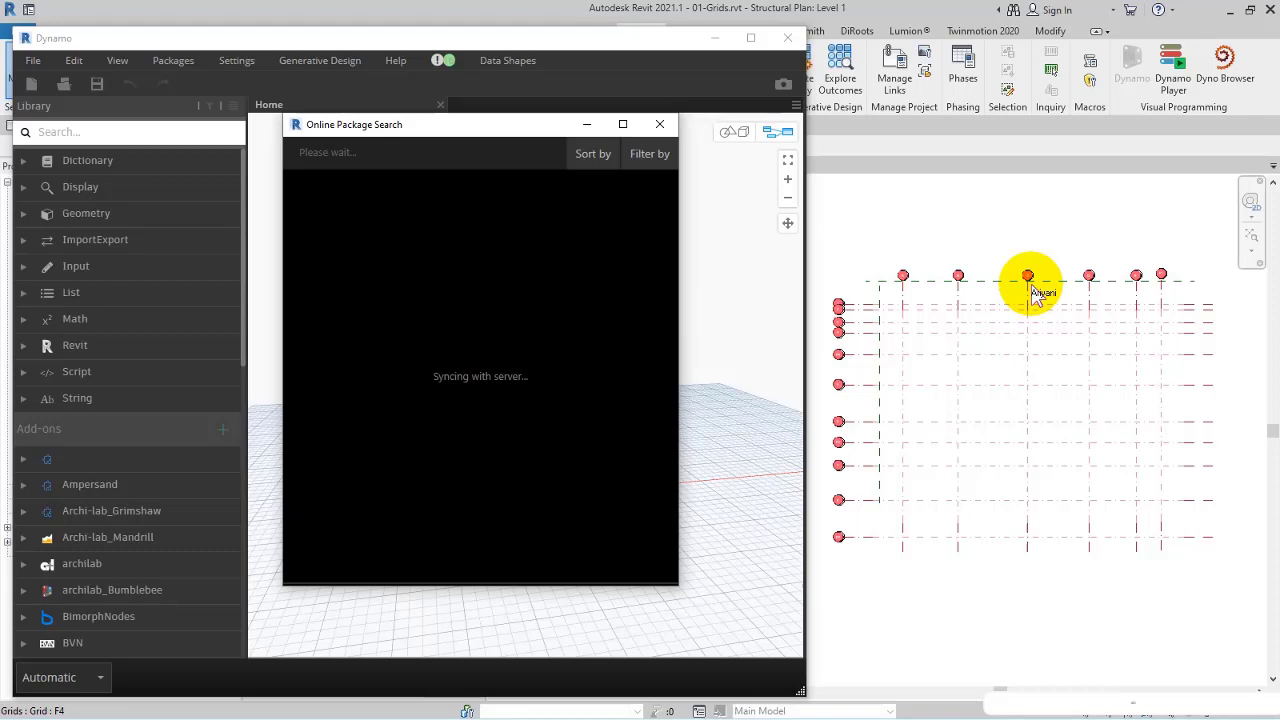
mouse_move(408, 164)
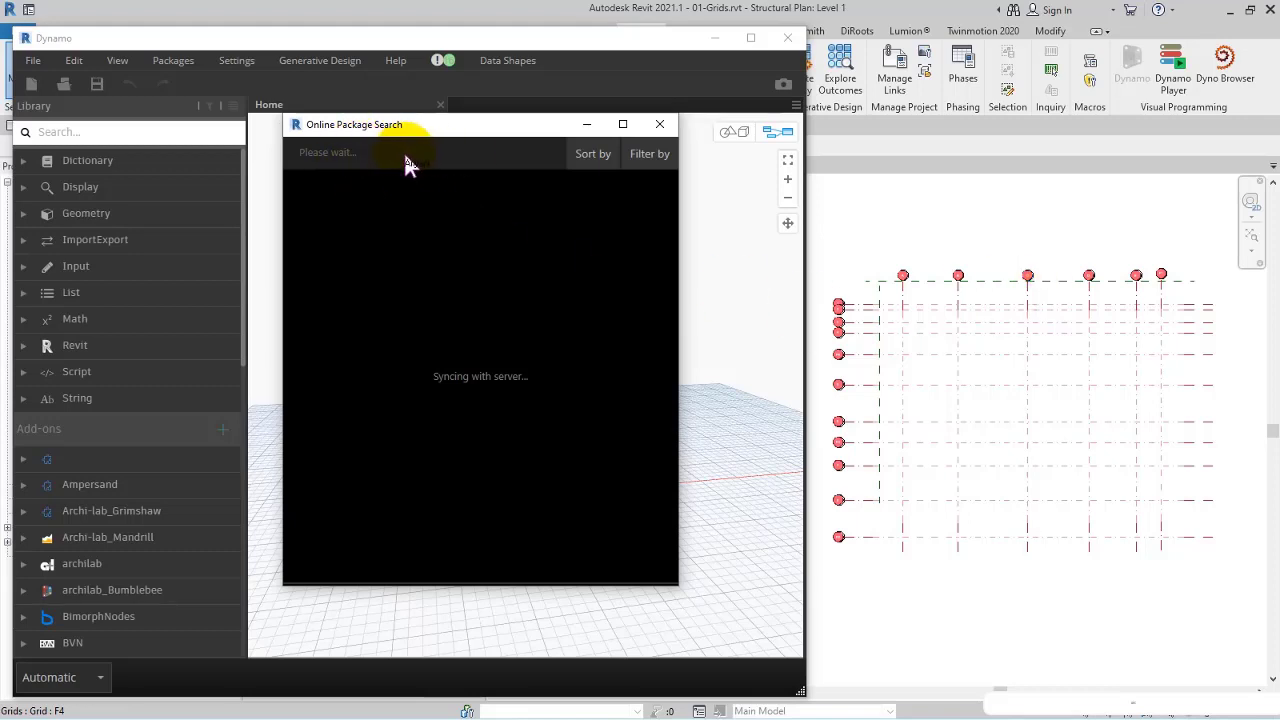
mouse_move(396, 176)
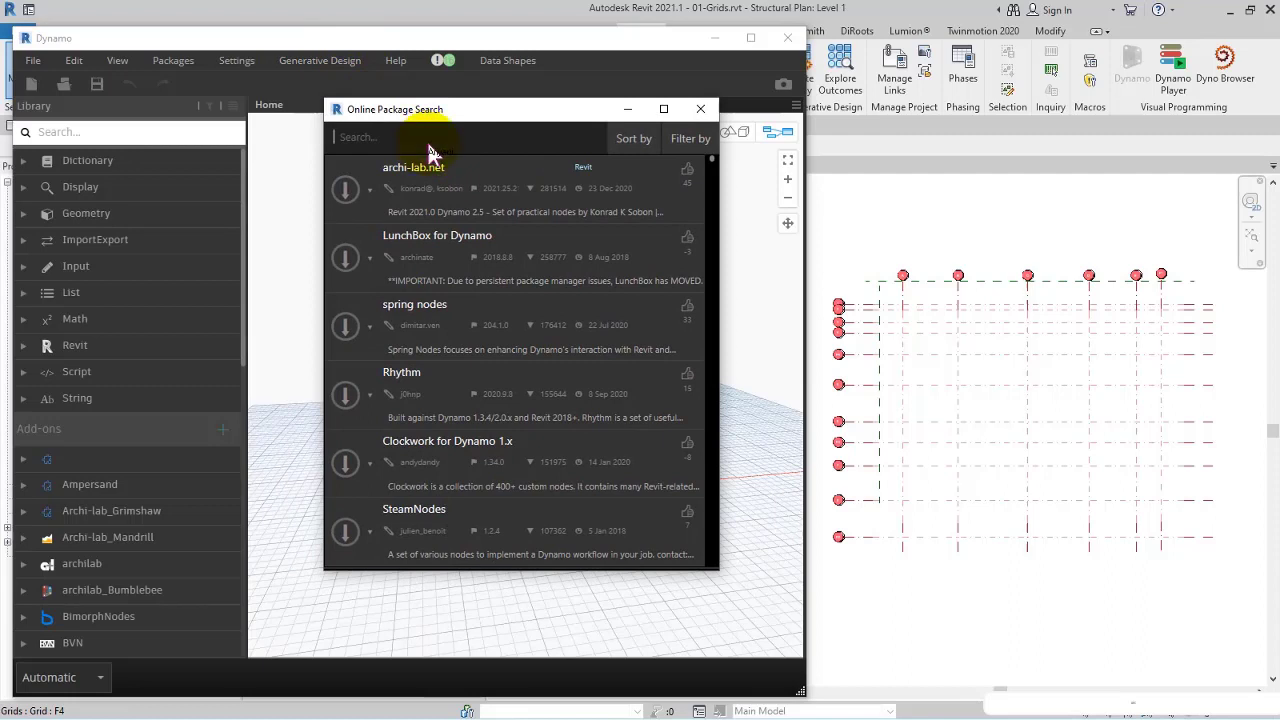
type("prorubim")
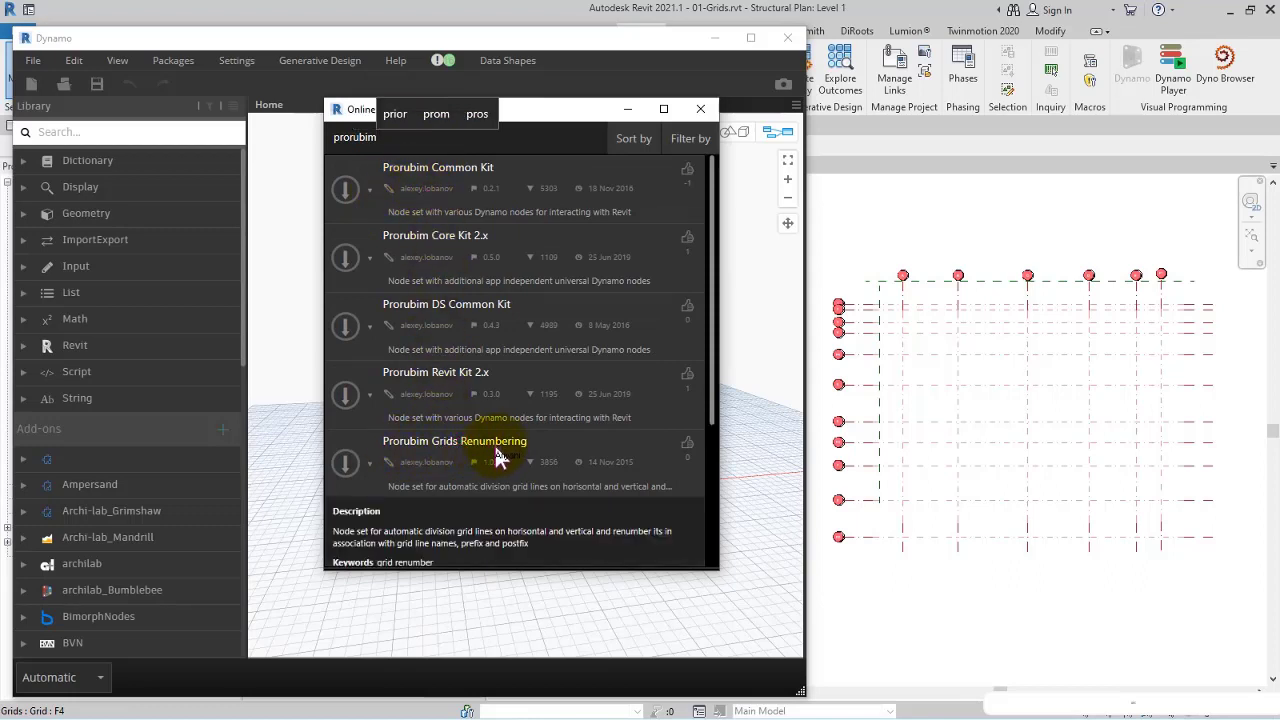
mouse_move(344, 462)
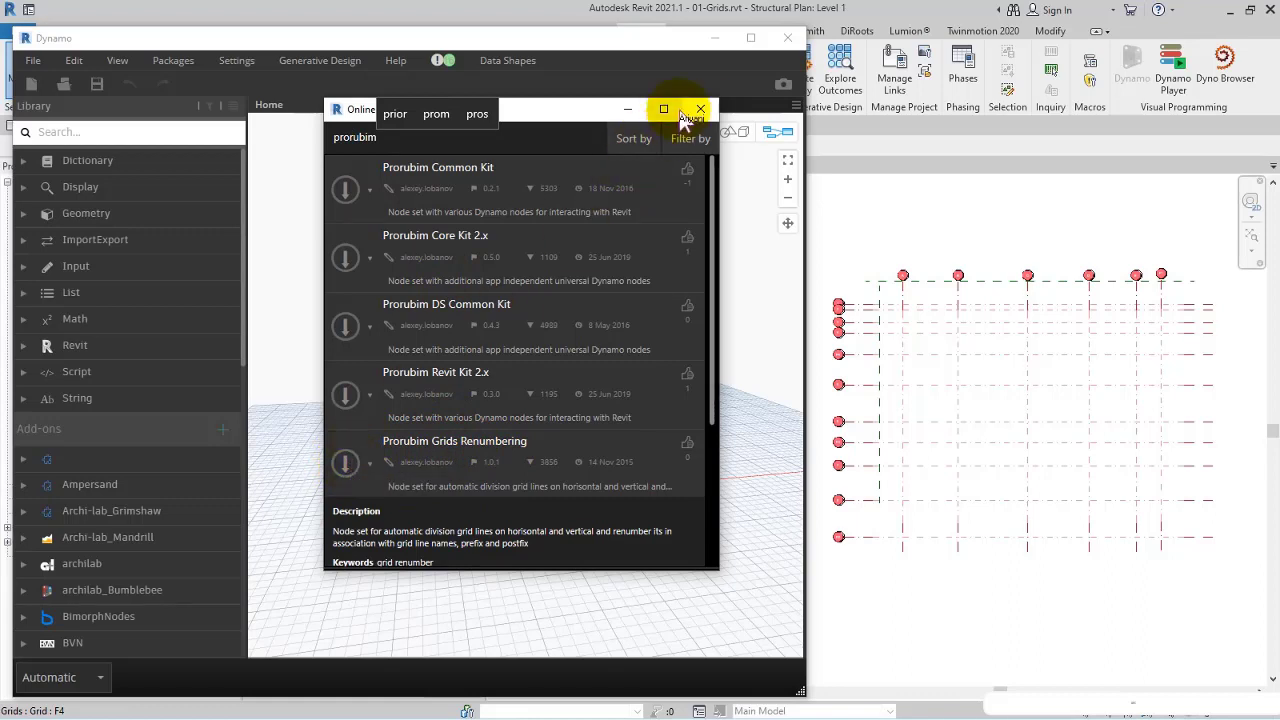
mouse_move(700, 108)
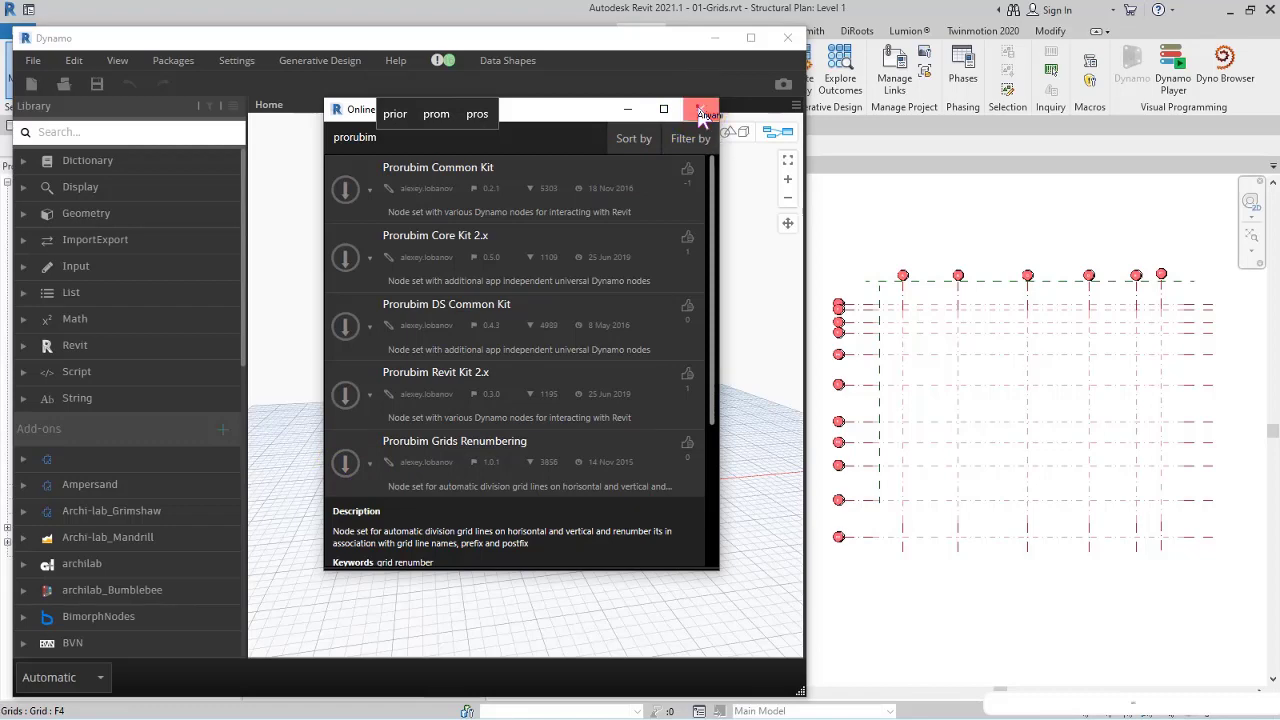
left_click(700, 108)
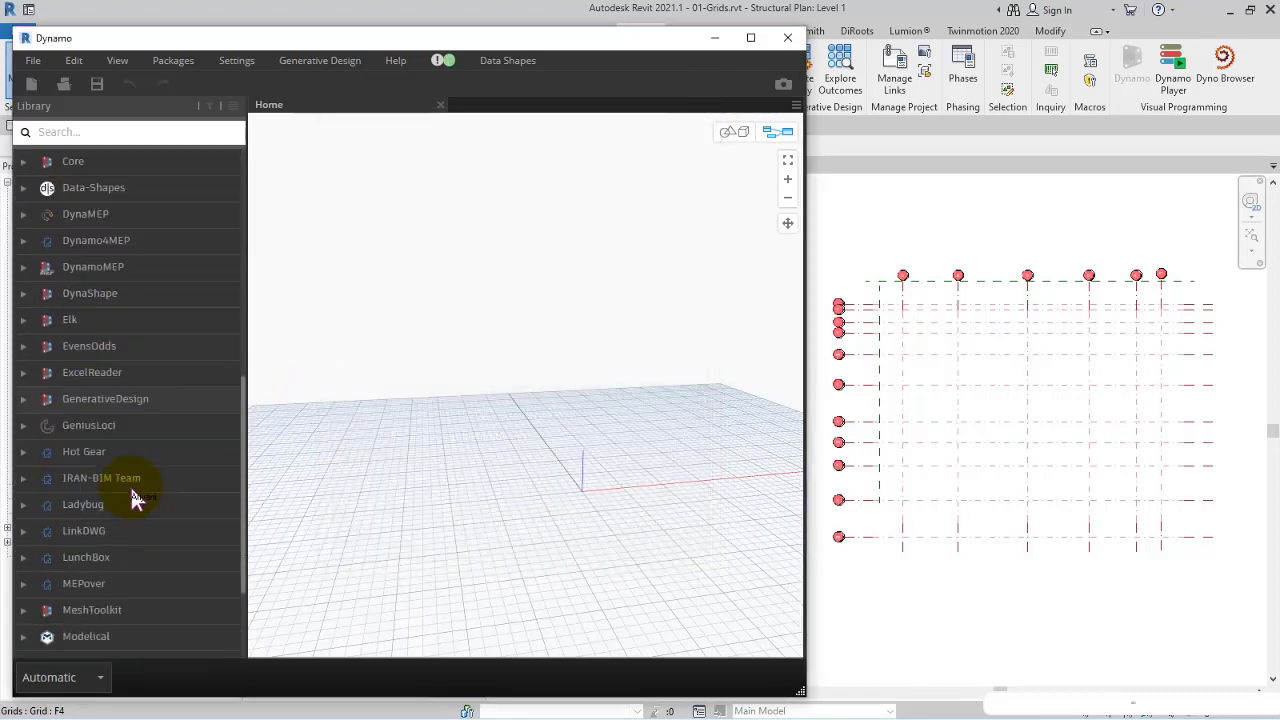
Add Grids.DivideByOrientation and two Grids.Renumber nodes and set run mode to Manual.
scroll("down", 3)
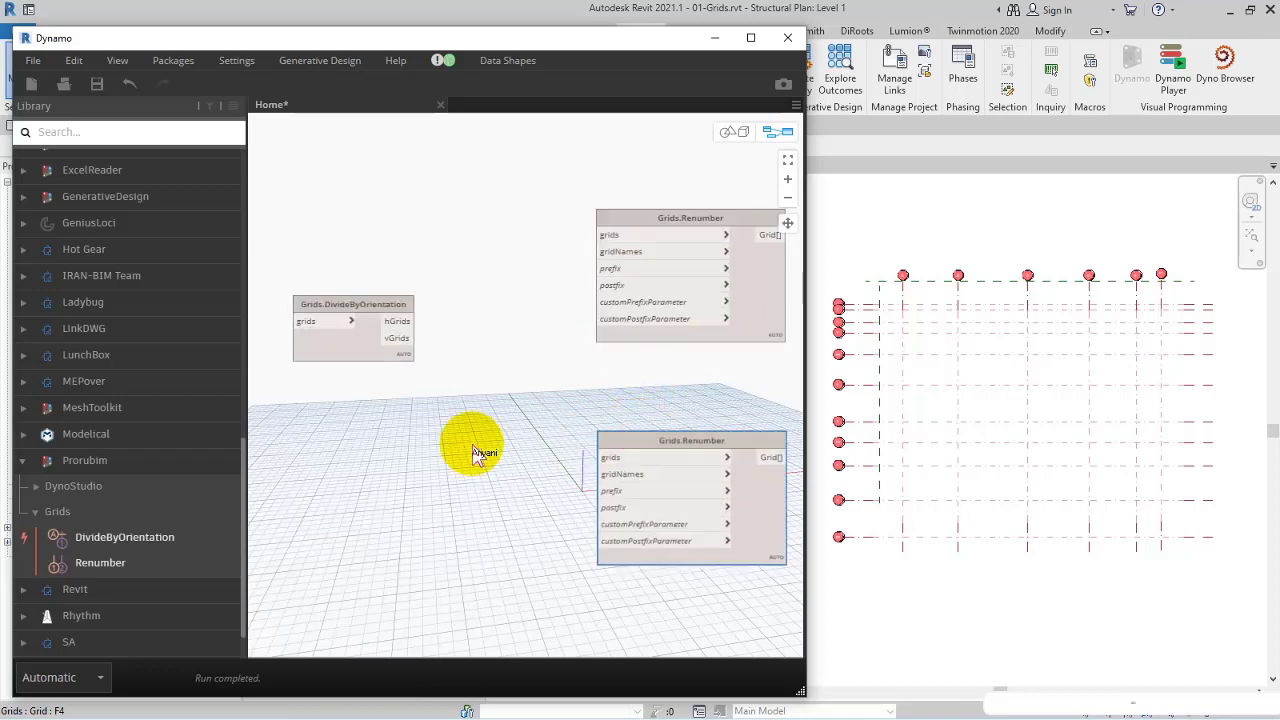
left_click(62, 676)
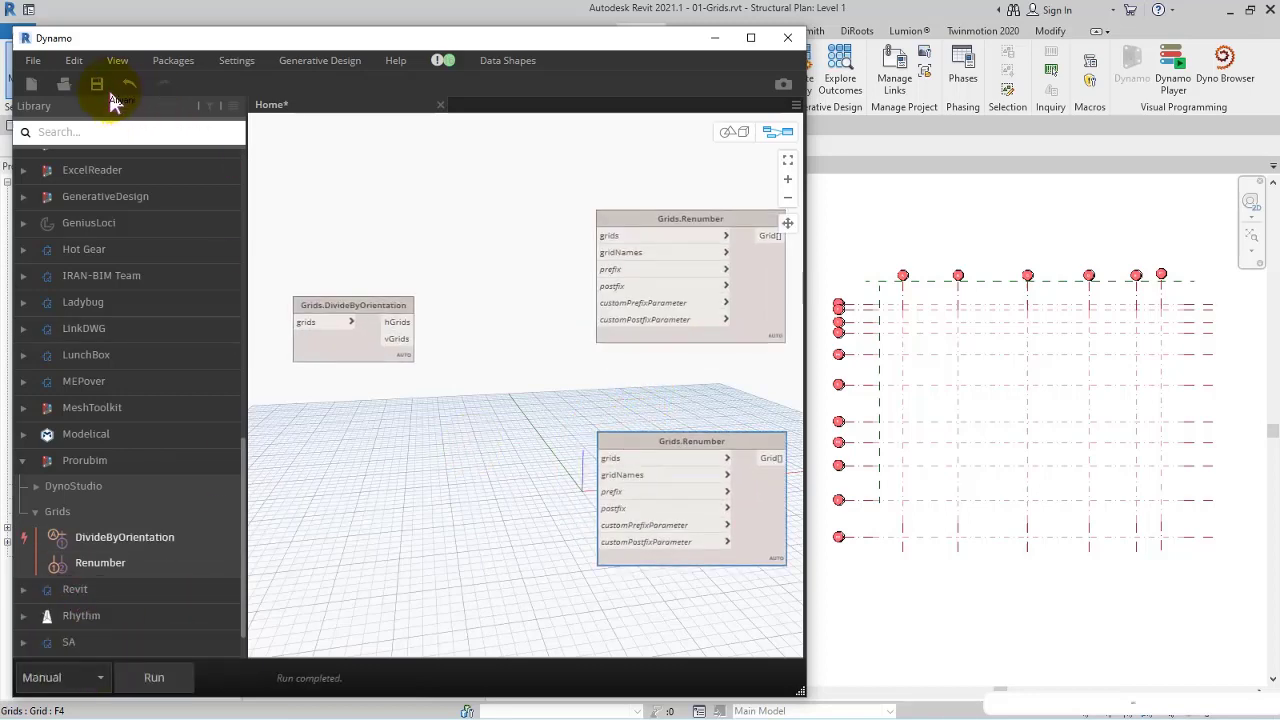
Save the graph as RenumberGrids.dyn in H:\Courses\RevitStructureAdvanced\Files\Dynamo.
left_click(96, 84)
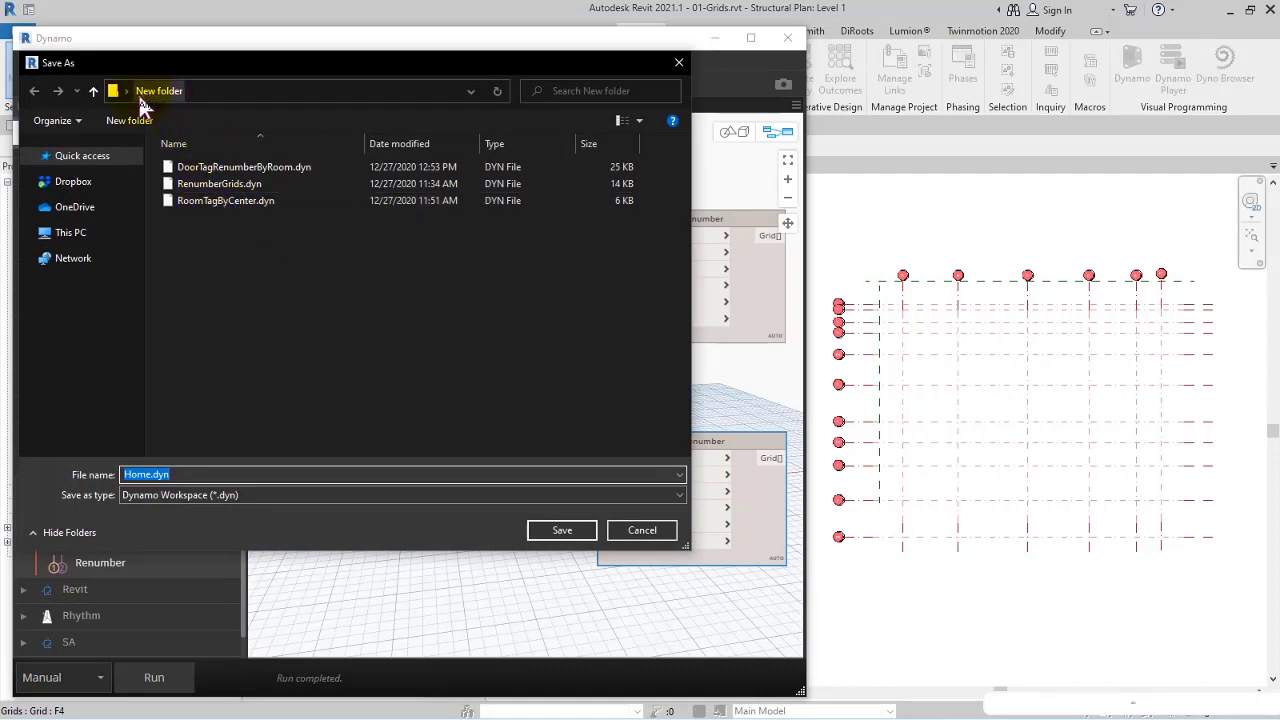
left_click(70, 232)
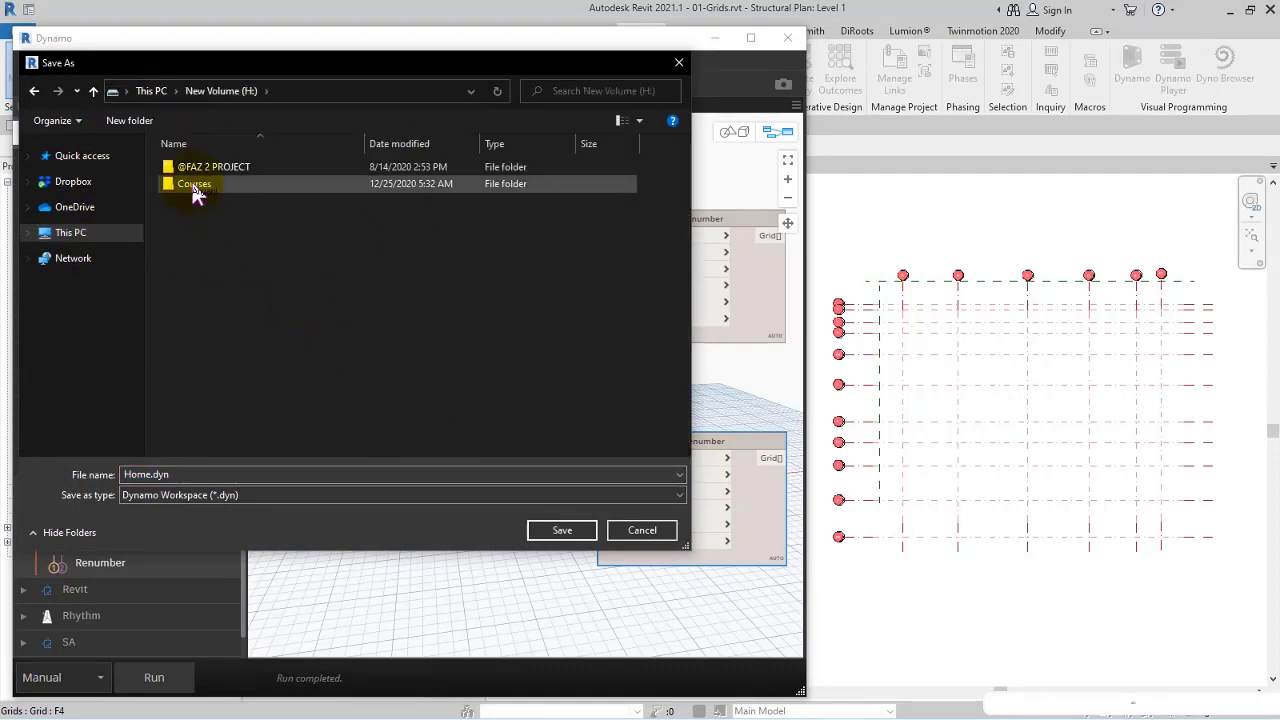
double_click(192, 184)
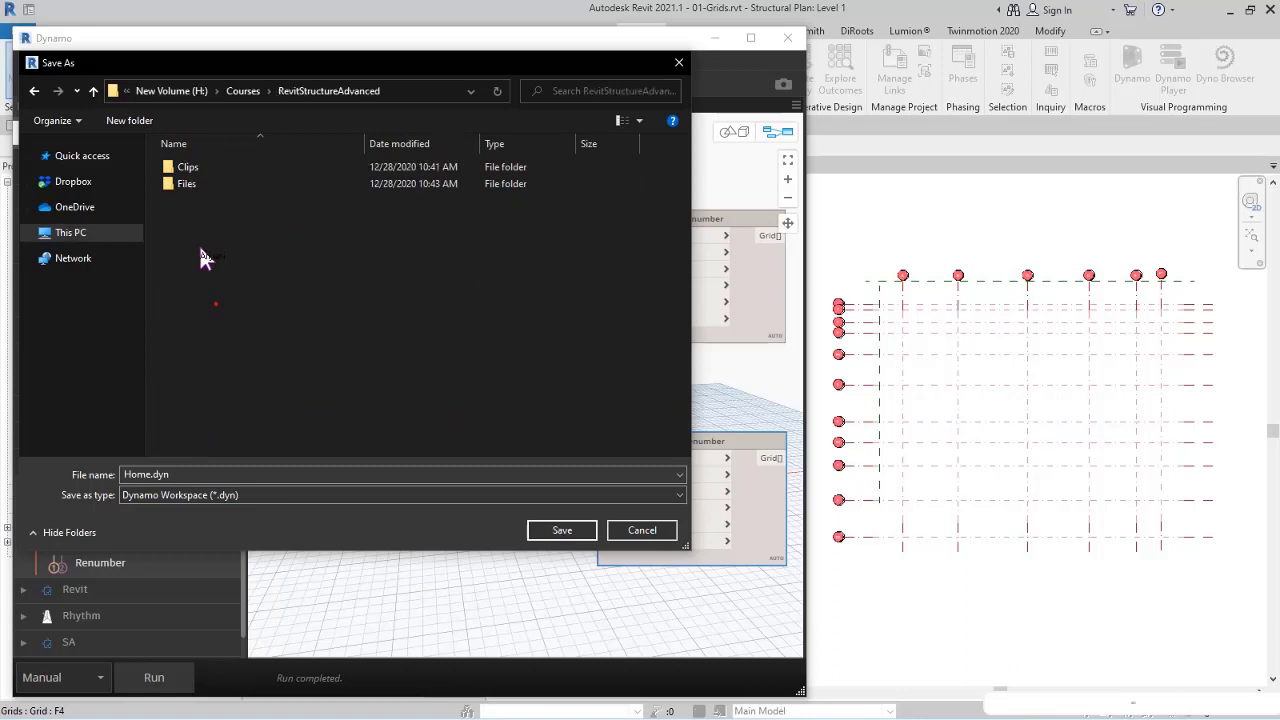
double_click(186, 184)
type("RenumberGrids")
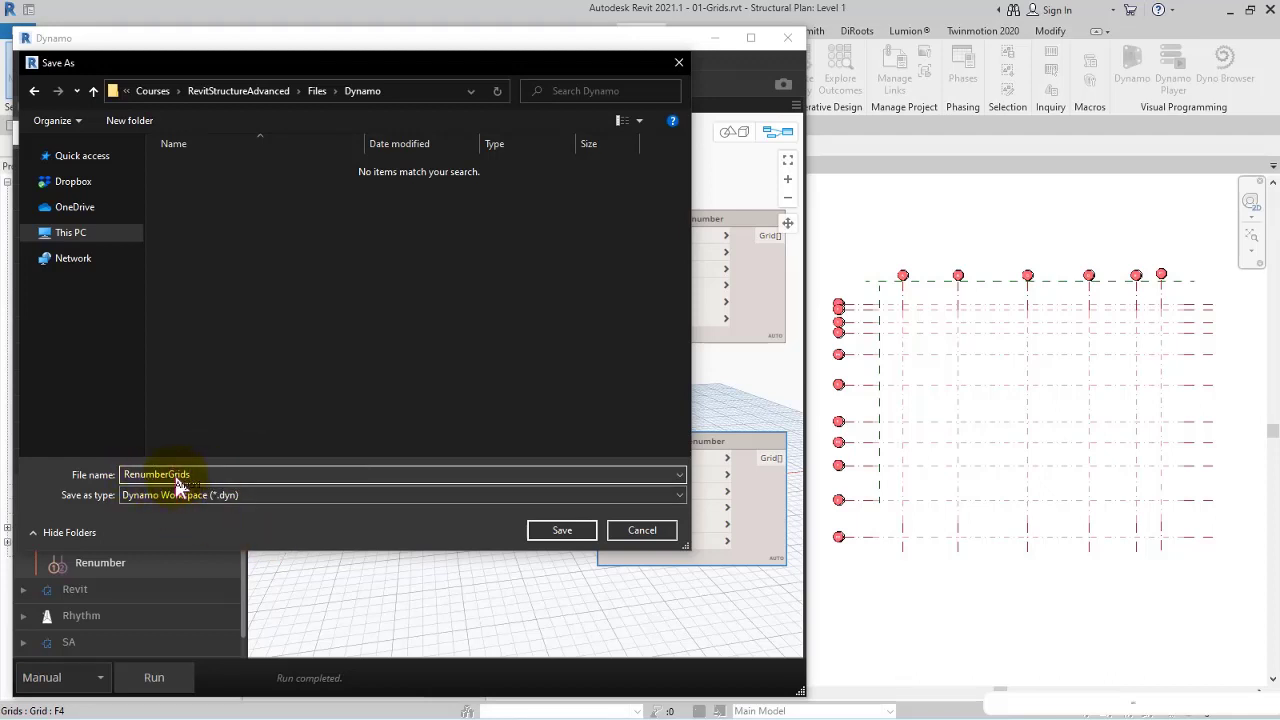
left_click(560, 530)
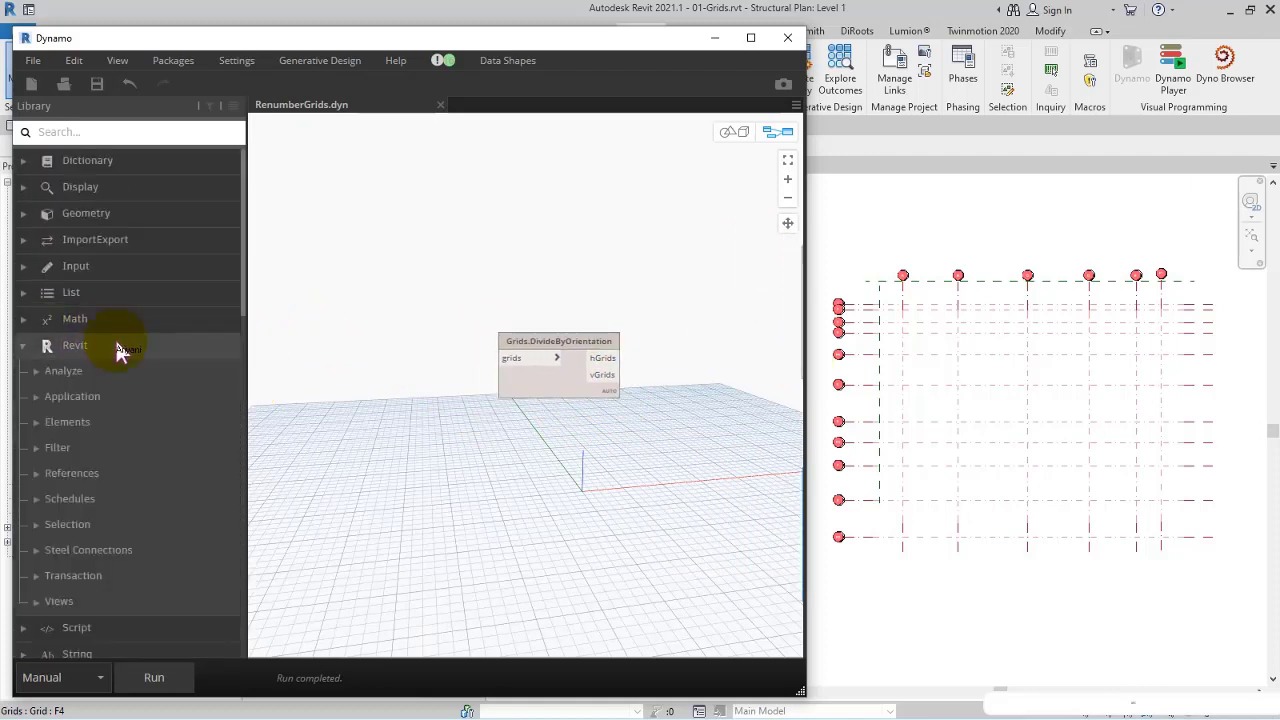
Add a Categories node from Revit > Selection and set it to Grids.
left_click(68, 524)
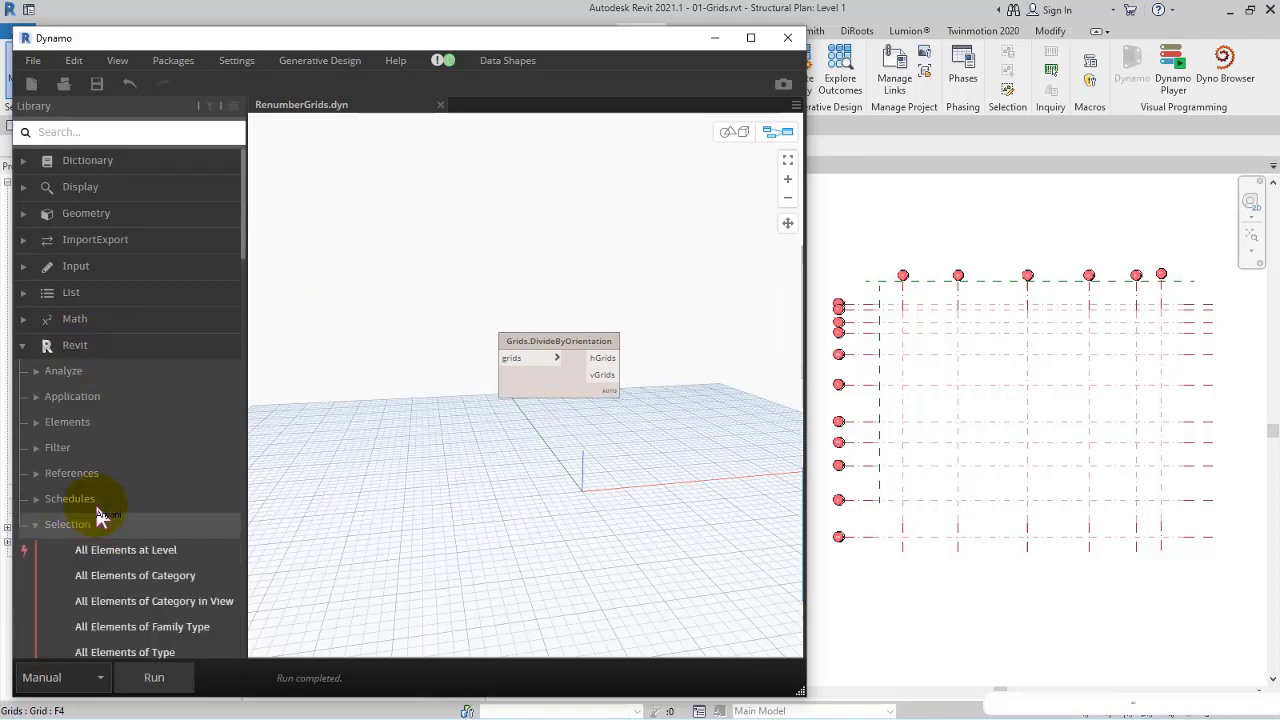
scroll("down", 3)
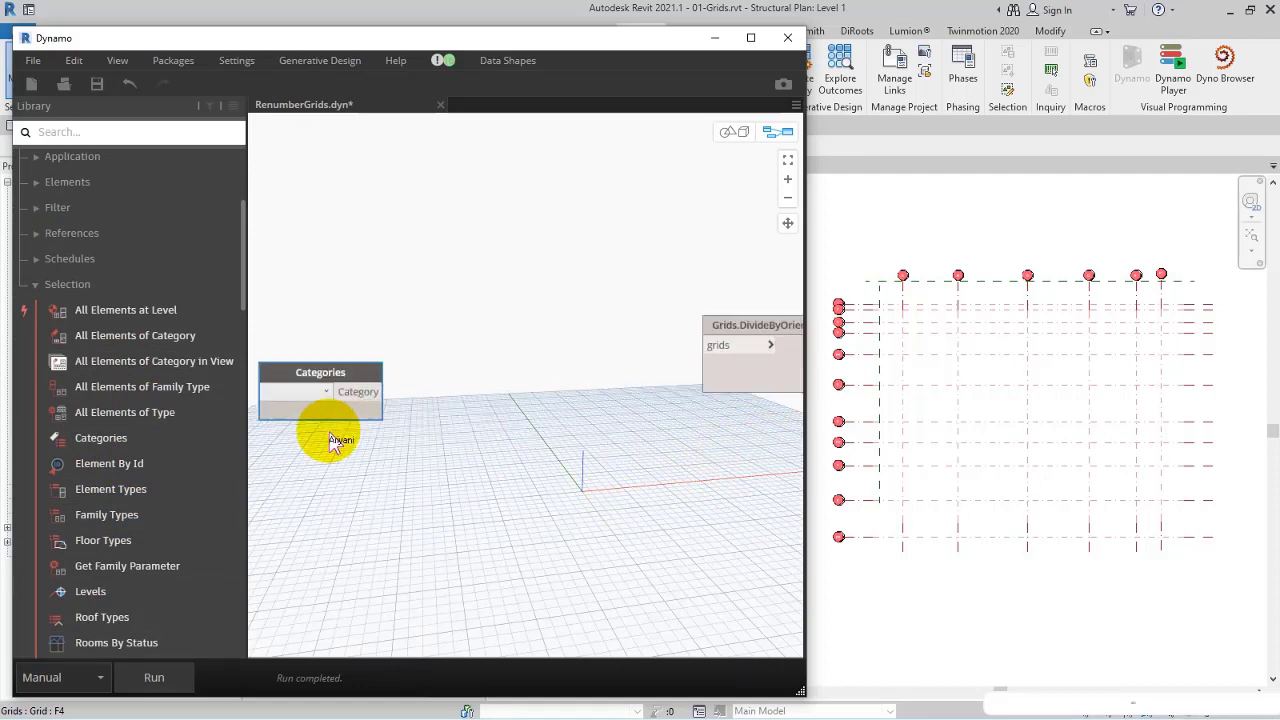
left_click(326, 390)
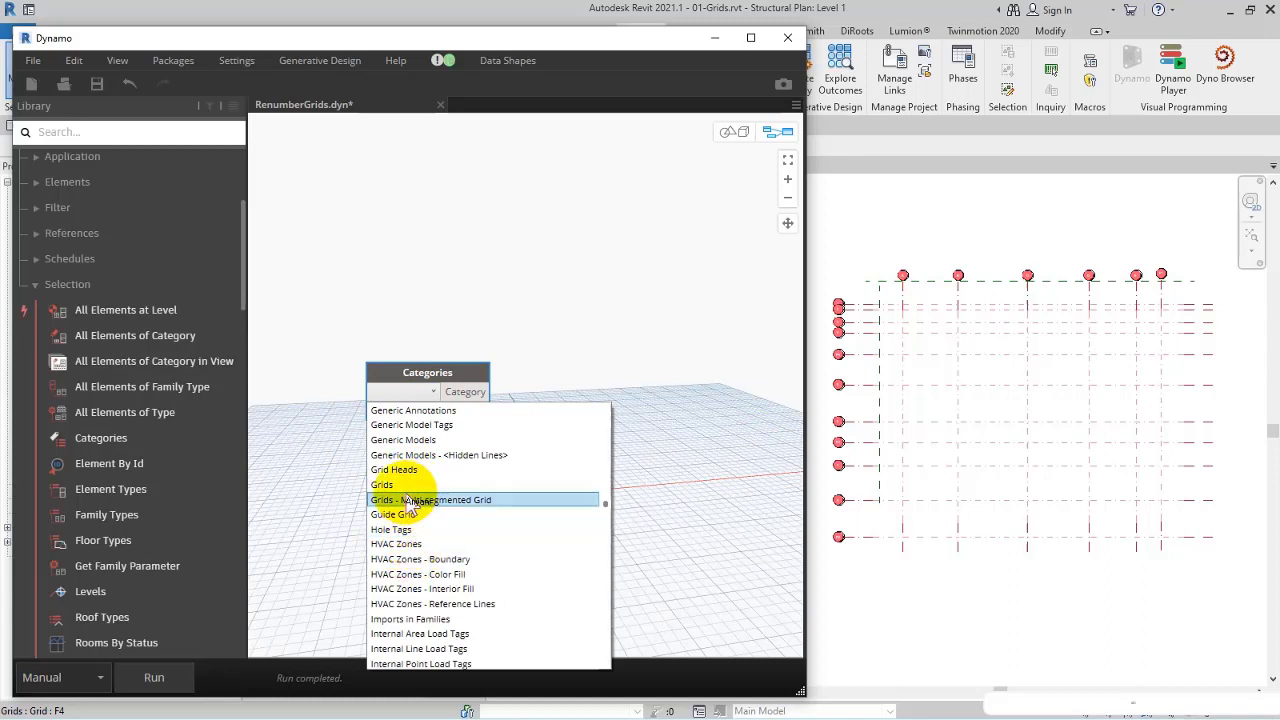
left_click(382, 484)
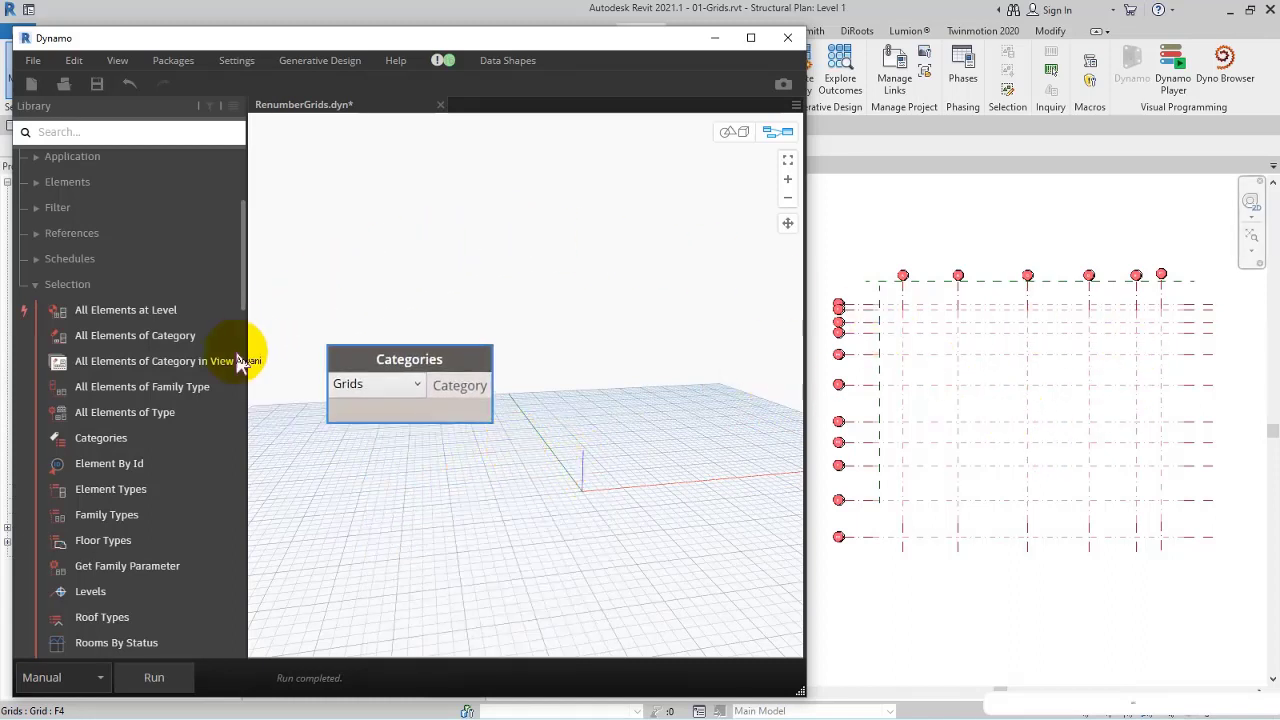
mouse_move(136, 336)
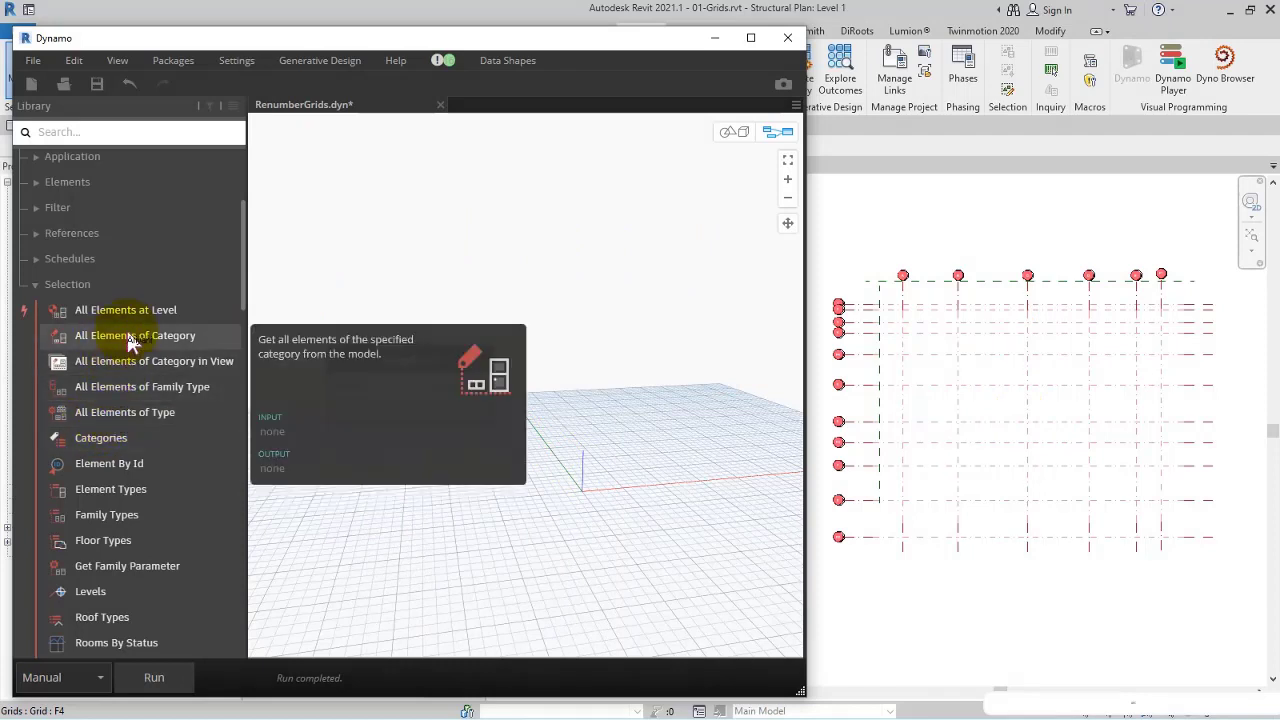